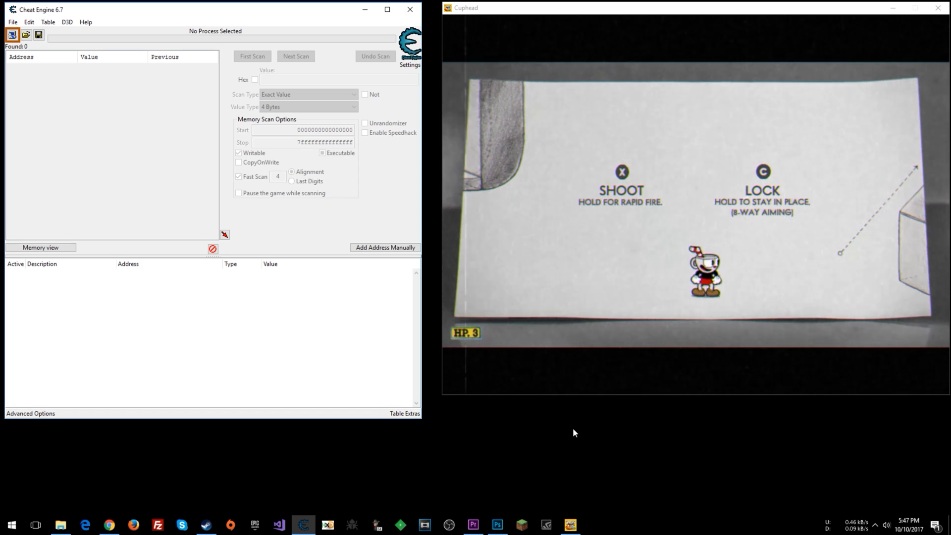
{"action": "mouse_move", "coordinate": [152, 329]}
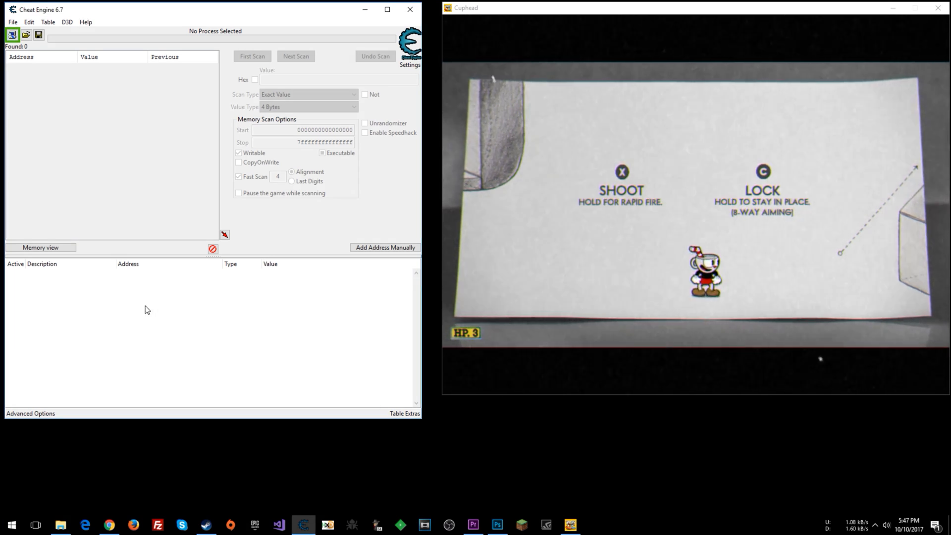
{"action": "mouse_move", "coordinate": [257, 92]}
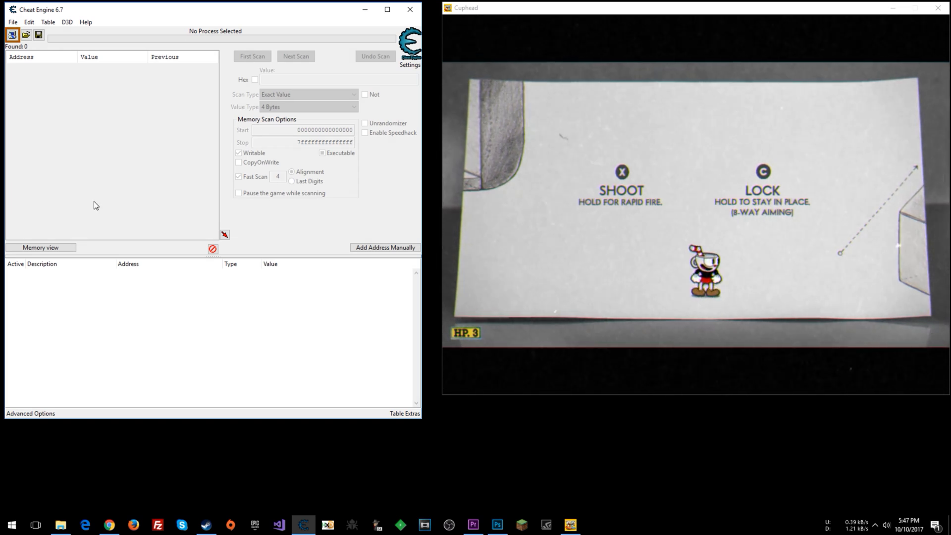
Attach Cheat Engine to the running Cuphead game process
{"action": "left_click", "coordinate": [11, 34]}
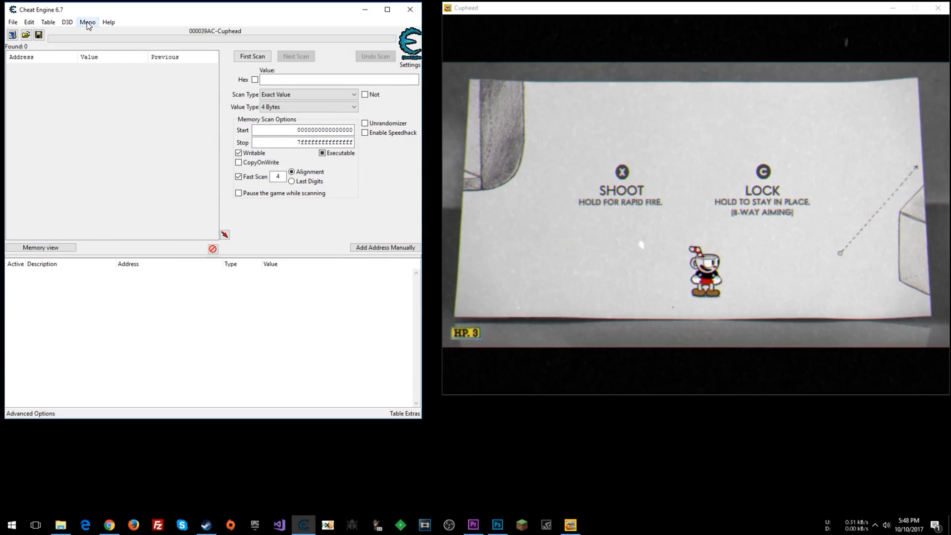
Launch Dissect mono from the Mono menu for the Cuphead process
{"action": "left_click", "coordinate": [87, 22]}
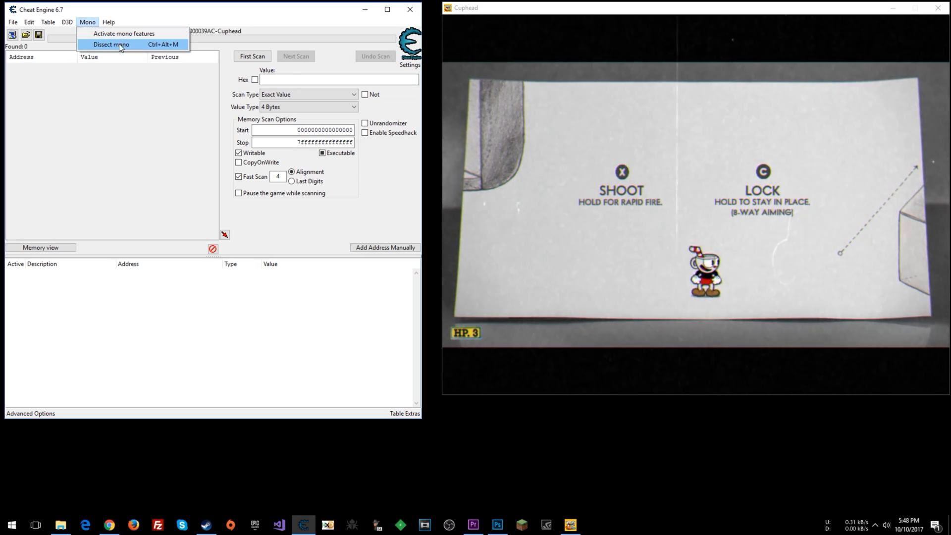
{"action": "left_click", "coordinate": [111, 44]}
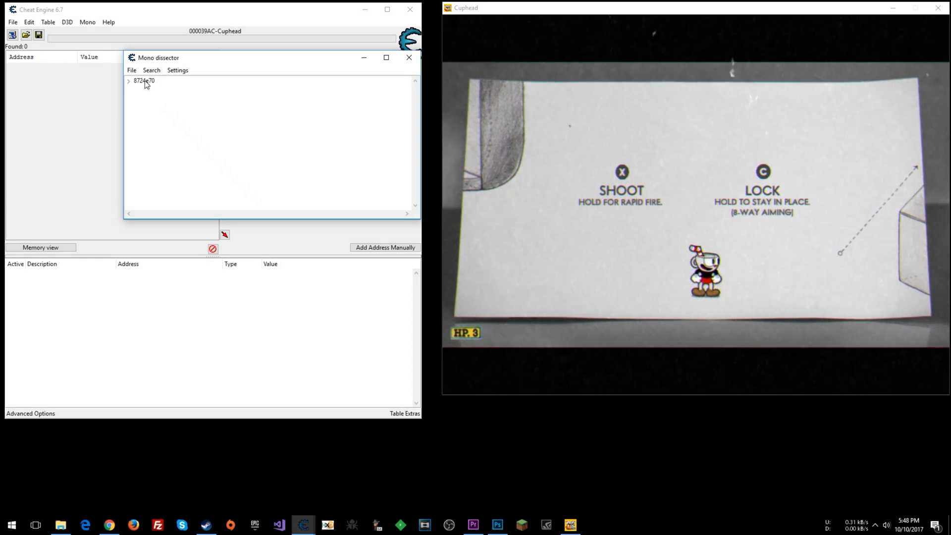
Expand Cuphead's assembly node and scroll the class list down to the TutorialLevel and UI classes
{"action": "left_click", "coordinate": [128, 81]}
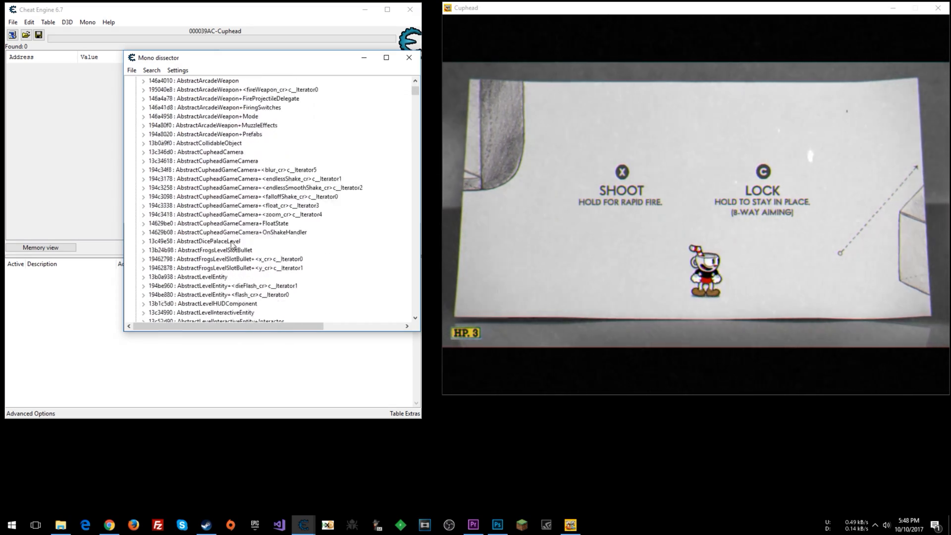
{"action": "scroll", "scroll_direction": "down", "scroll_amount": 3}
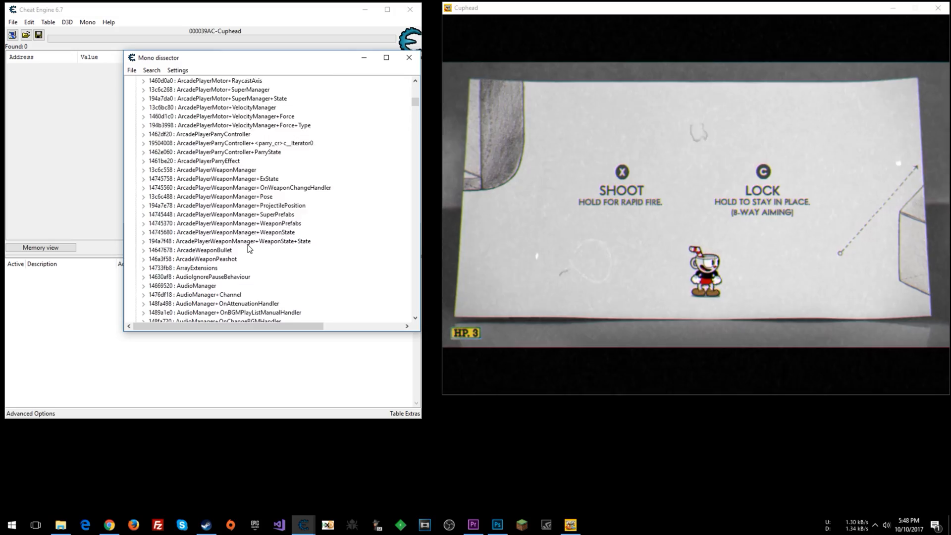
{"action": "scroll", "scroll_direction": "down", "scroll_amount": 3}
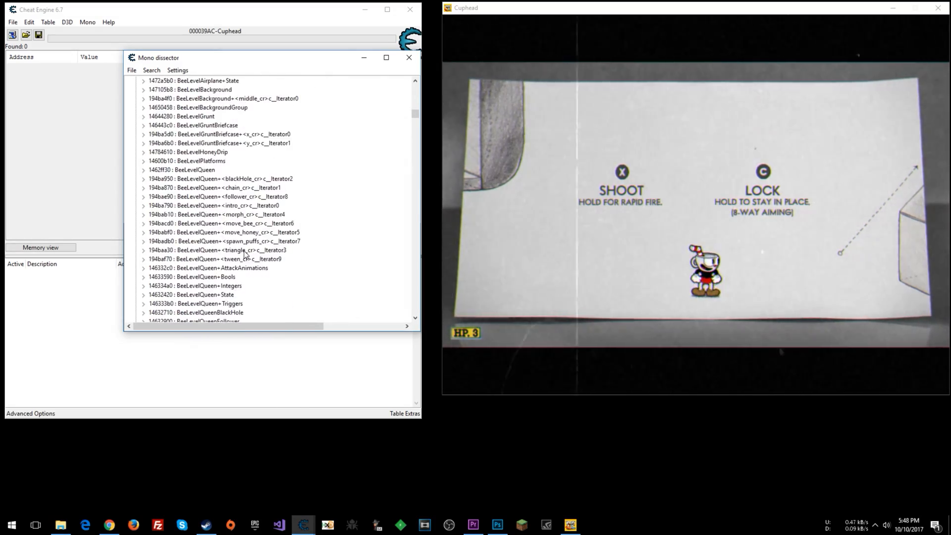
{"action": "scroll", "scroll_direction": "down", "scroll_amount": 3}
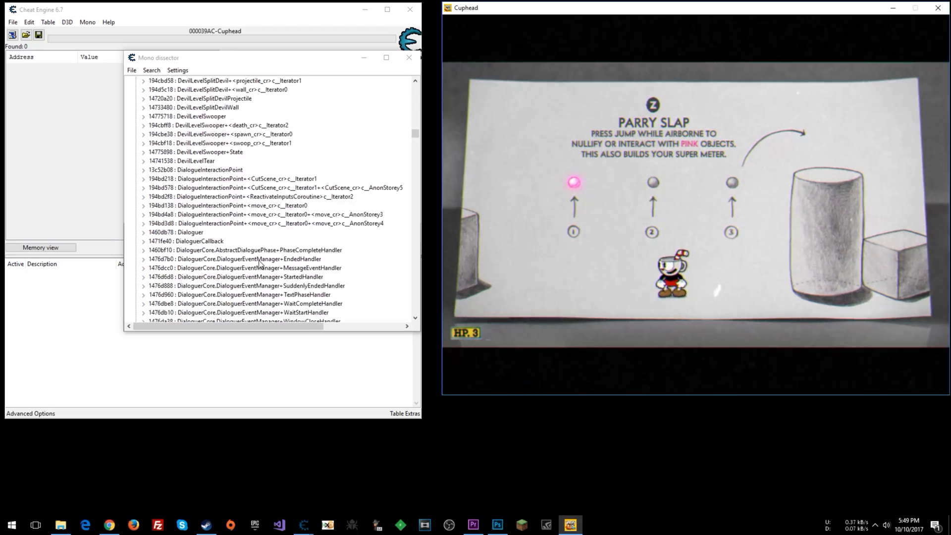
{"action": "scroll", "scroll_direction": "down", "scroll_amount": 3}
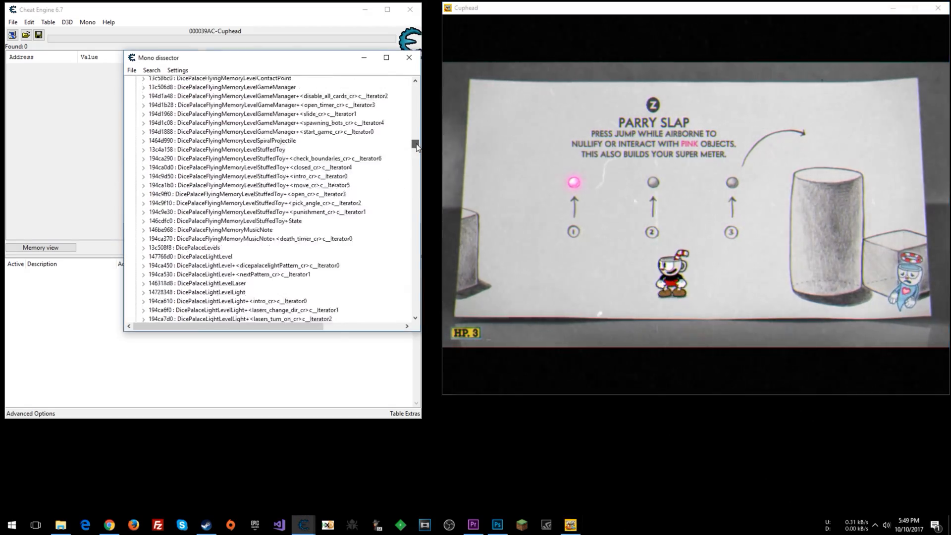
{"action": "scroll", "scroll_direction": "down", "scroll_amount": 3}
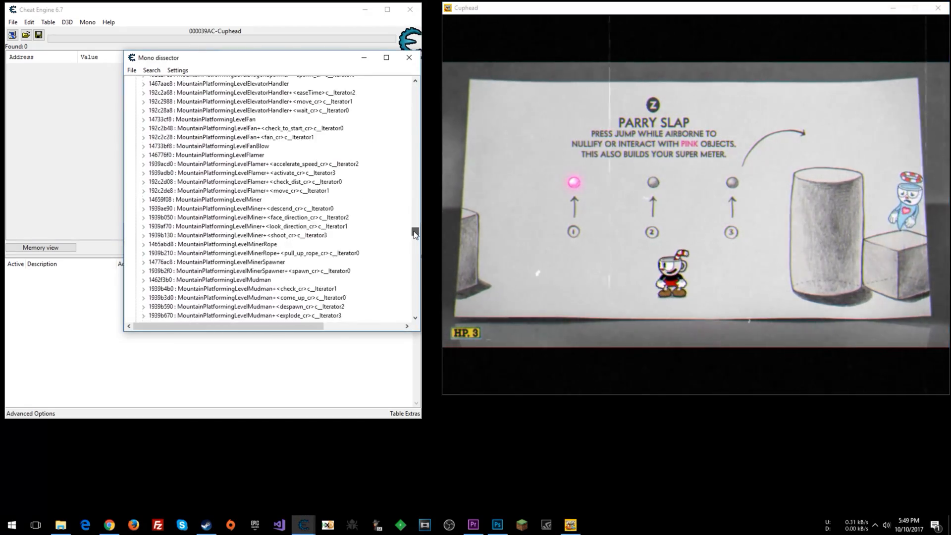
{"action": "scroll", "scroll_direction": "down", "scroll_amount": 3}
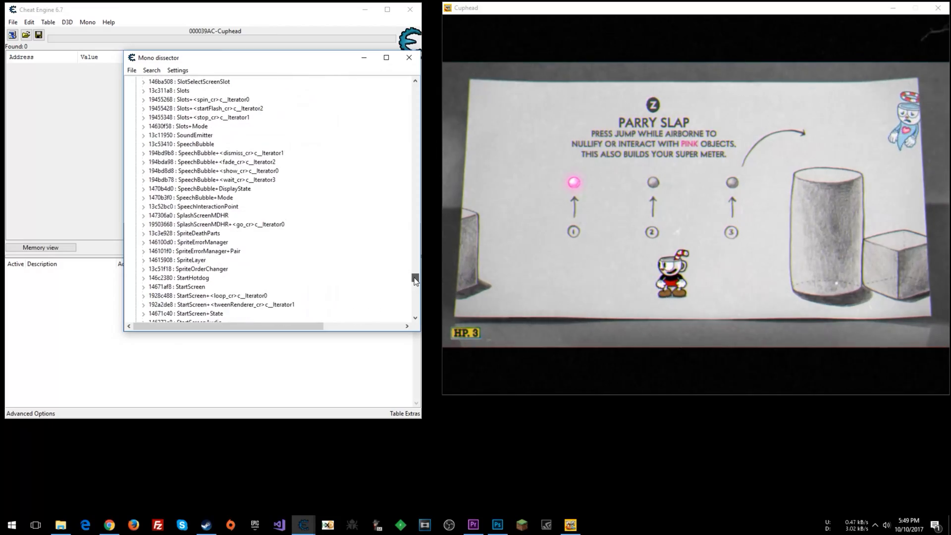
{"action": "scroll", "scroll_direction": "down", "scroll_amount": 3}
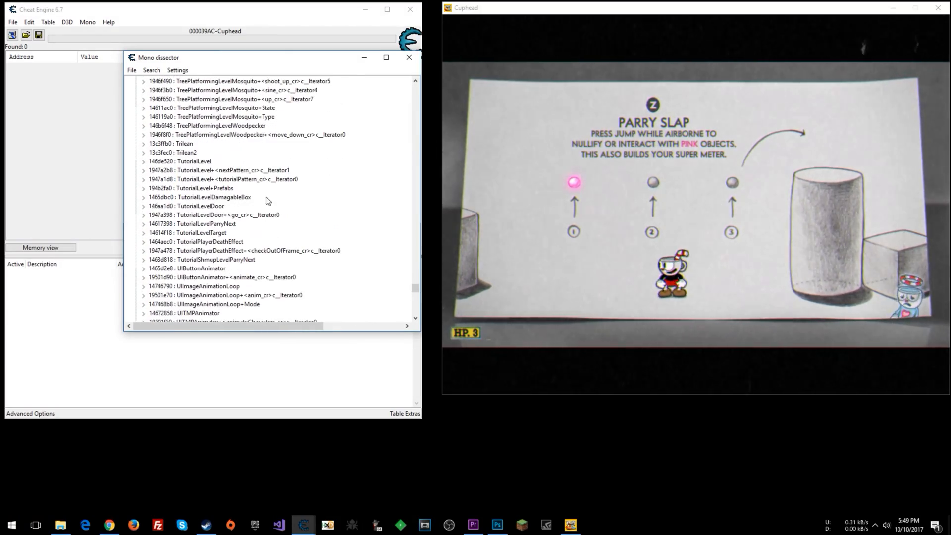
Step through the TutorialLevel nextPattern and tutorialPattern entries to reach TutorialLevelParryNext
{"action": "left_click", "coordinate": [180, 161]}
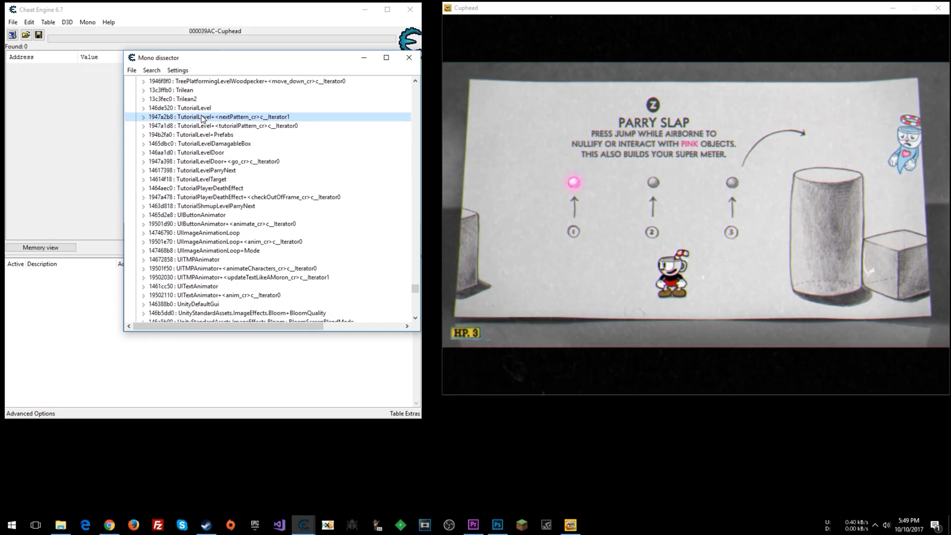
{"action": "left_click", "coordinate": [218, 125]}
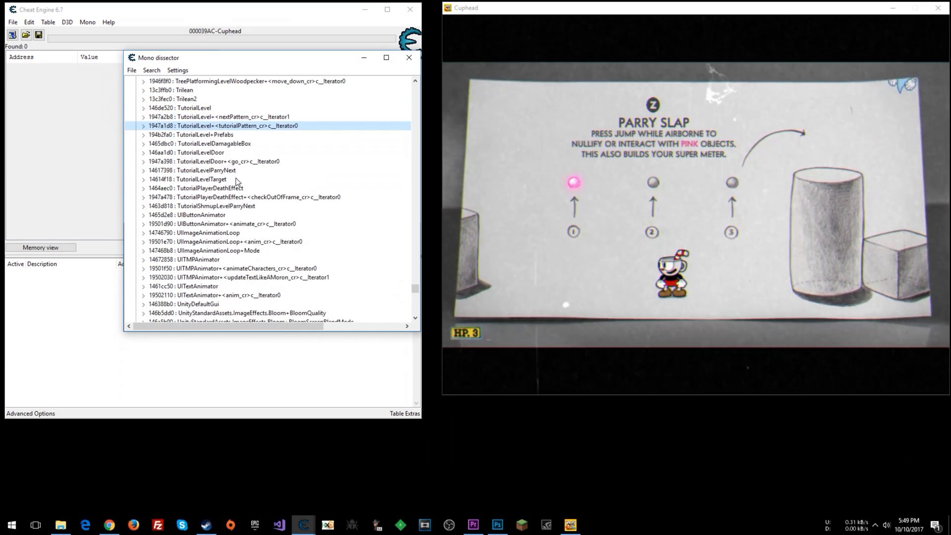
{"action": "left_click", "coordinate": [214, 170]}
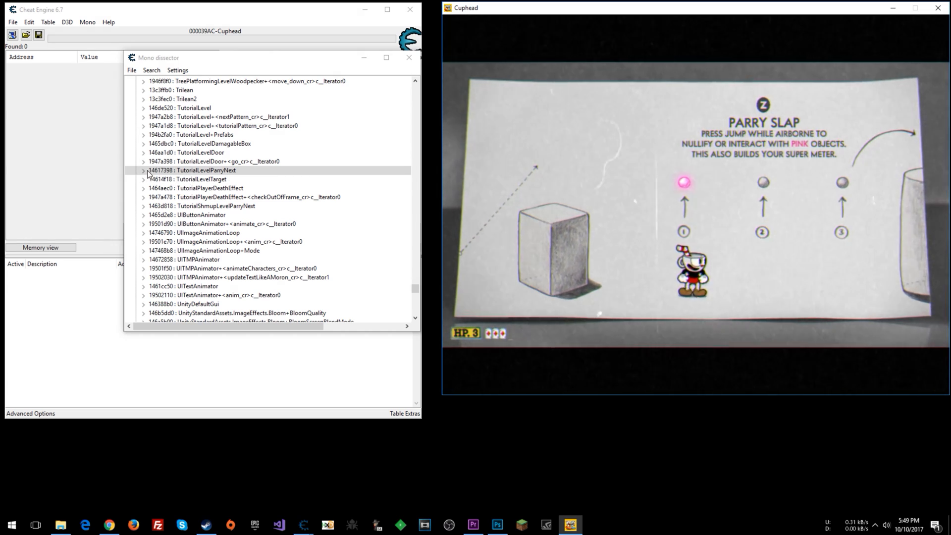
Expand TutorialLevelParryNext and its methods node, then select SetNextParry
{"action": "left_click", "coordinate": [143, 170]}
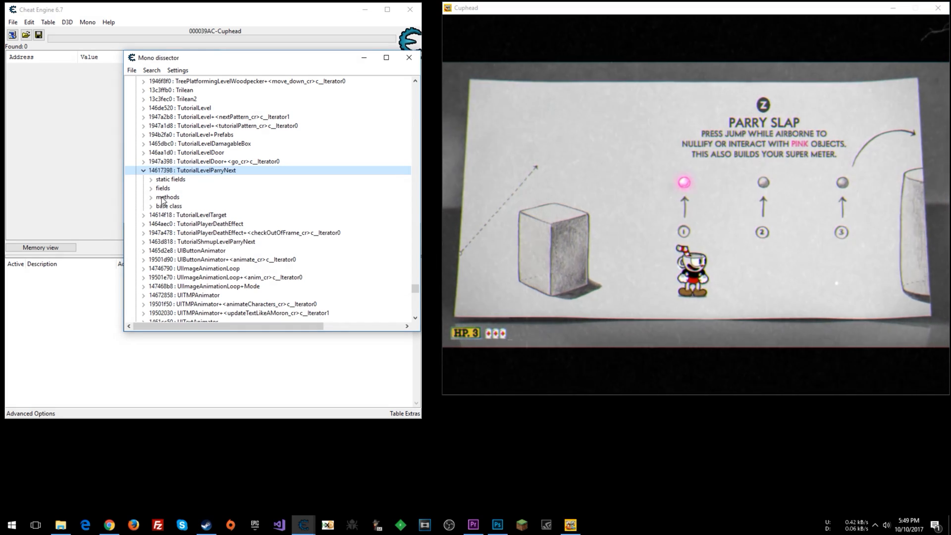
{"action": "left_click", "coordinate": [151, 196]}
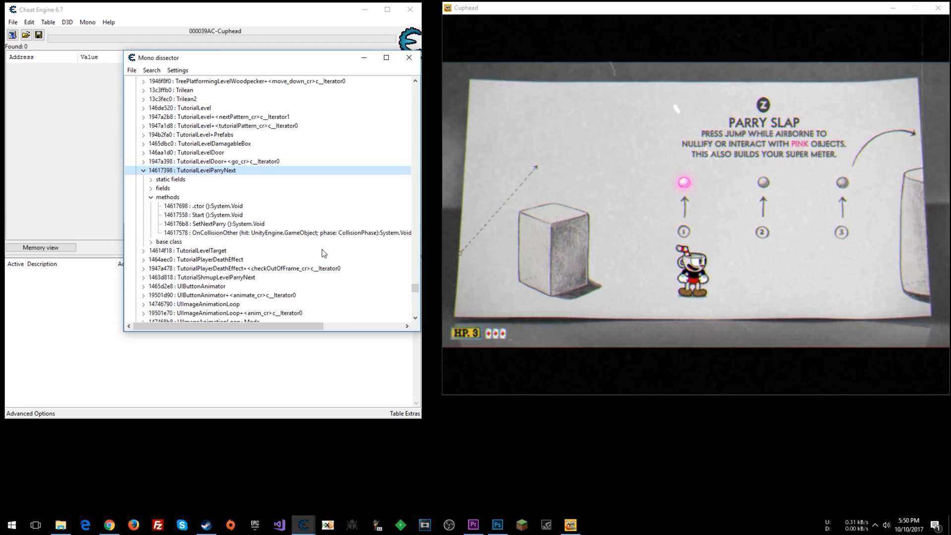
{"action": "left_click", "coordinate": [212, 224]}
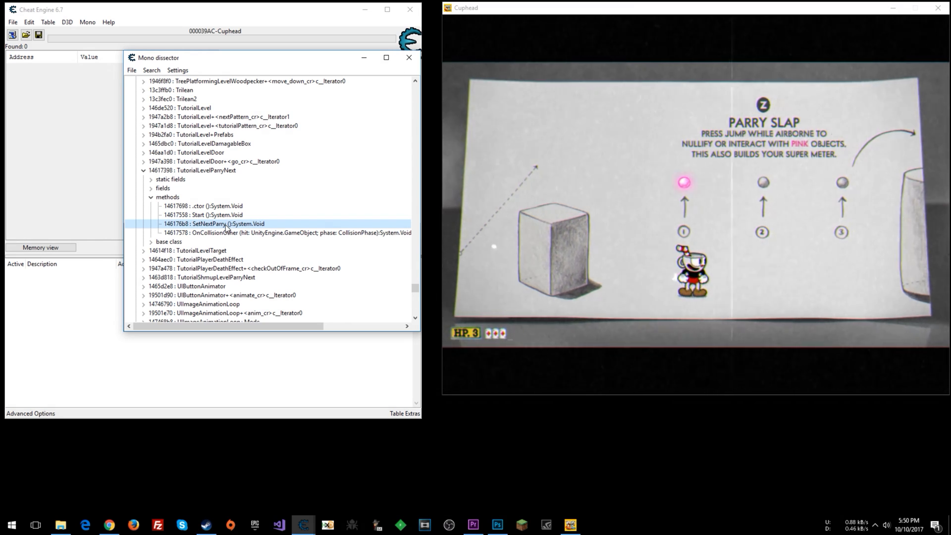
{"action": "mouse_move", "coordinate": [698, 177]}
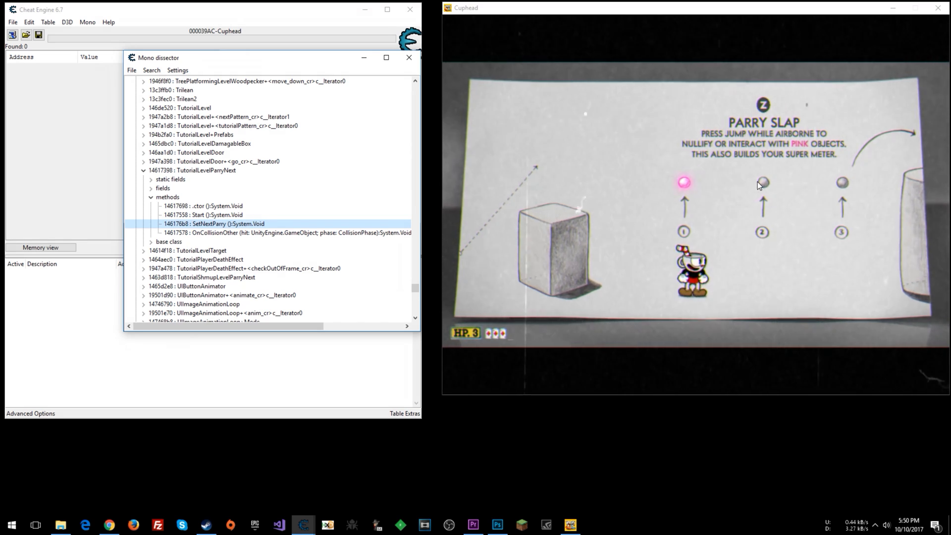
{"action": "mouse_move", "coordinate": [454, 190]}
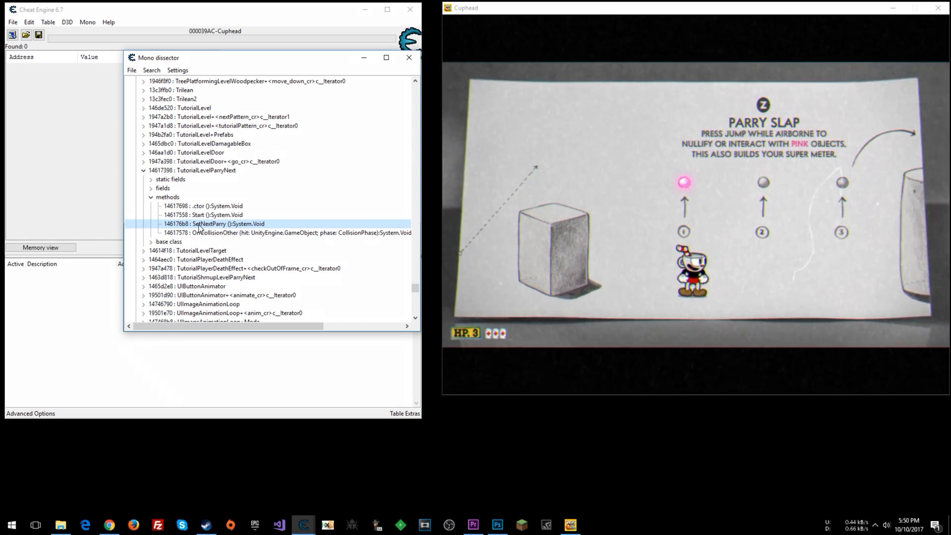
Jit SetNextParry to view its disassembly in the Memory Viewer
{"action": "right_click", "coordinate": [213, 223]}
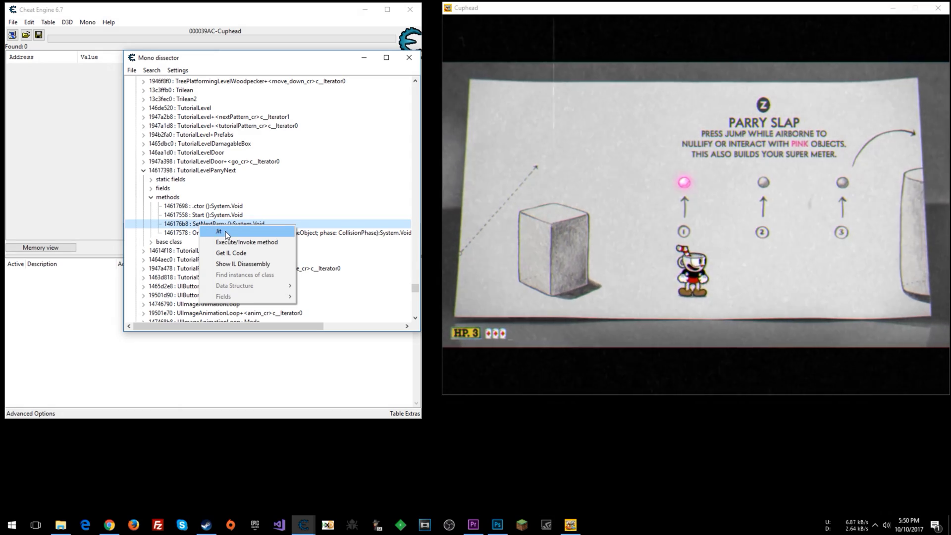
{"action": "left_click", "coordinate": [243, 263]}
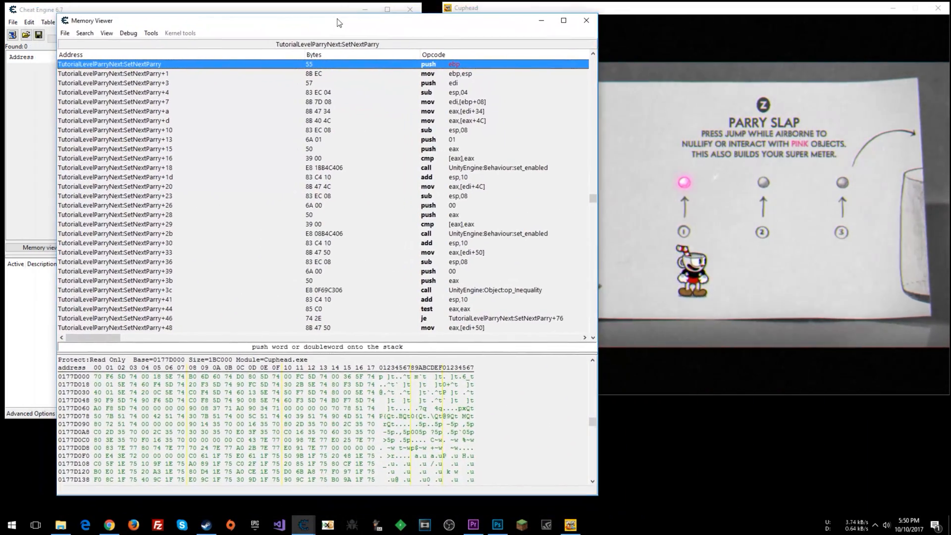
{"action": "mouse_move", "coordinate": [357, 79]}
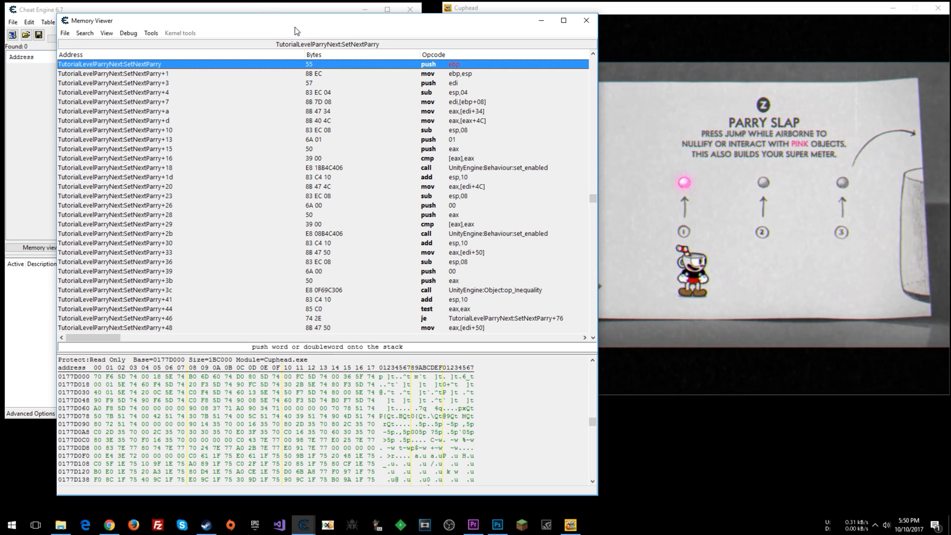
{"action": "mouse_move", "coordinate": [359, 159]}
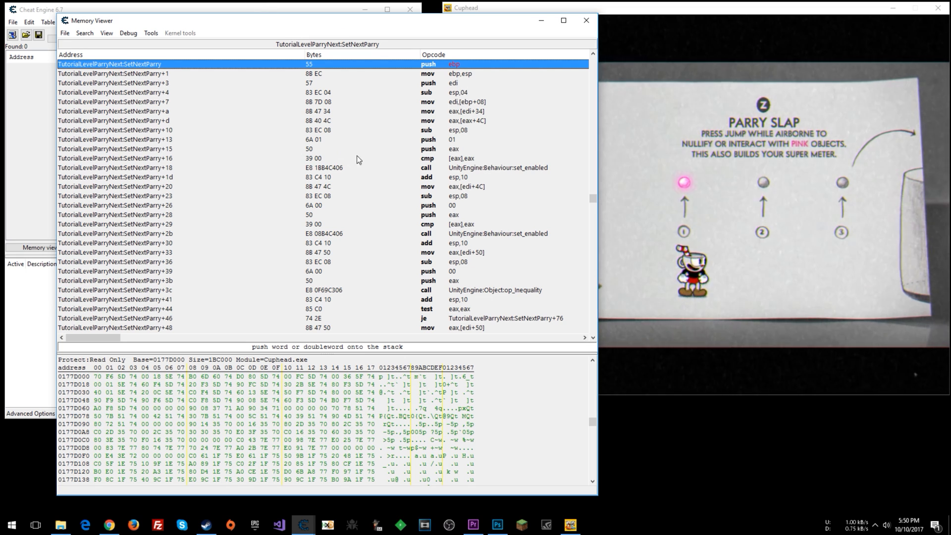
{"action": "mouse_move", "coordinate": [432, 72]}
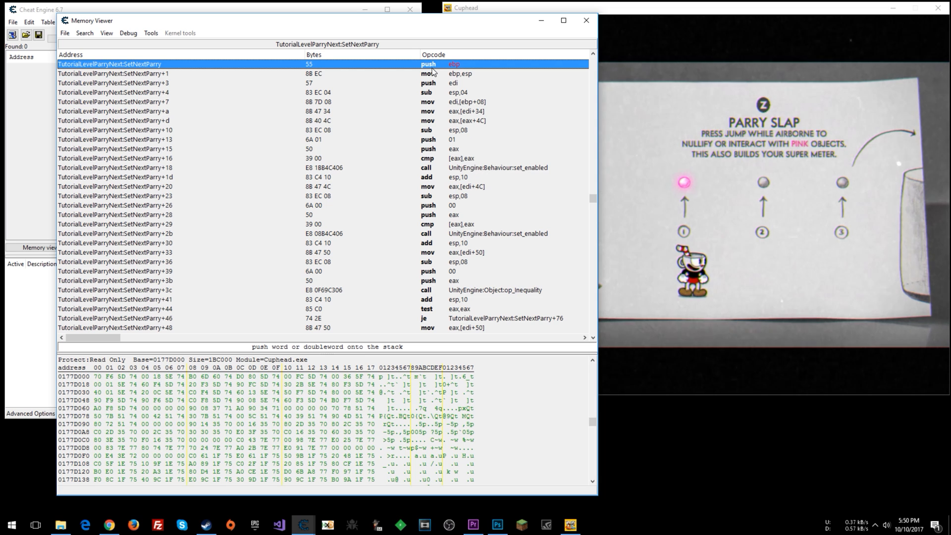
{"action": "mouse_move", "coordinate": [482, 205]}
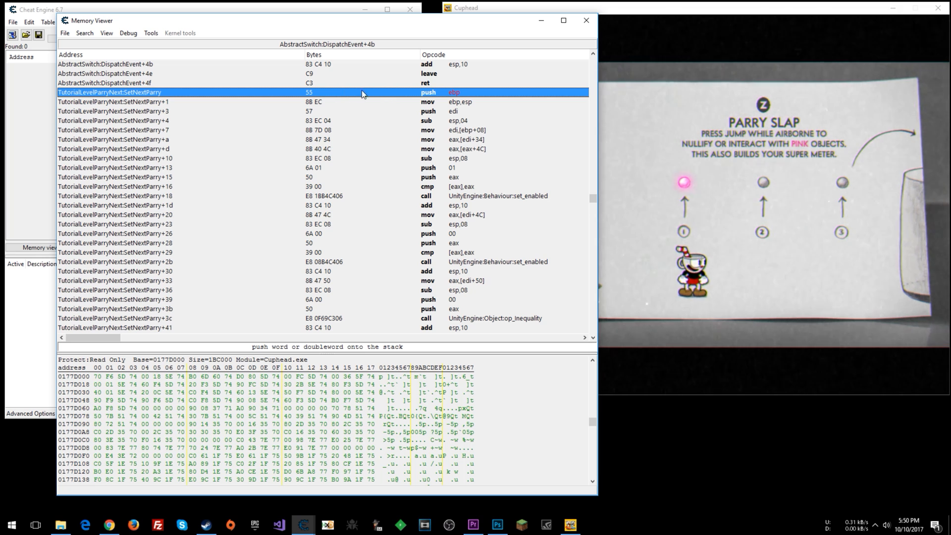
{"action": "mouse_move", "coordinate": [436, 96]}
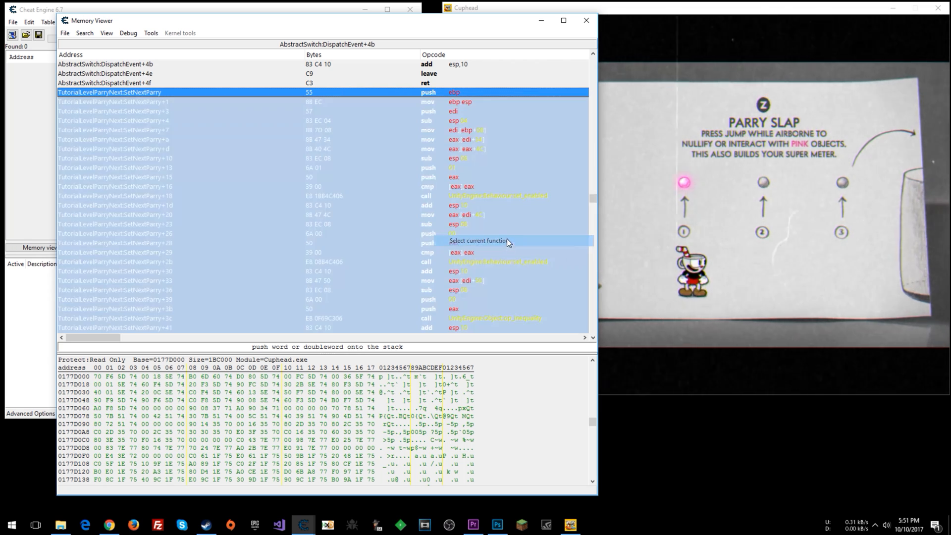
{"action": "mouse_move", "coordinate": [430, 118]}
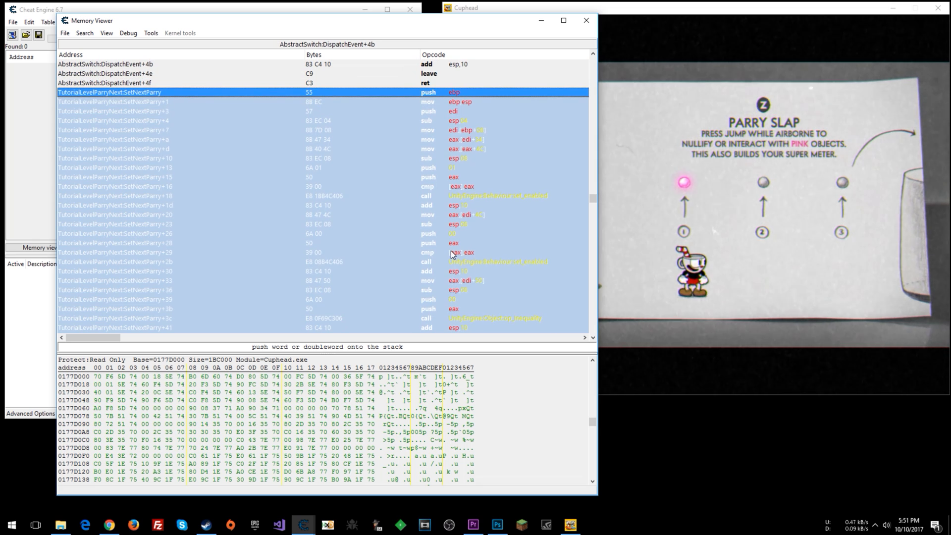
{"action": "mouse_move", "coordinate": [432, 97]}
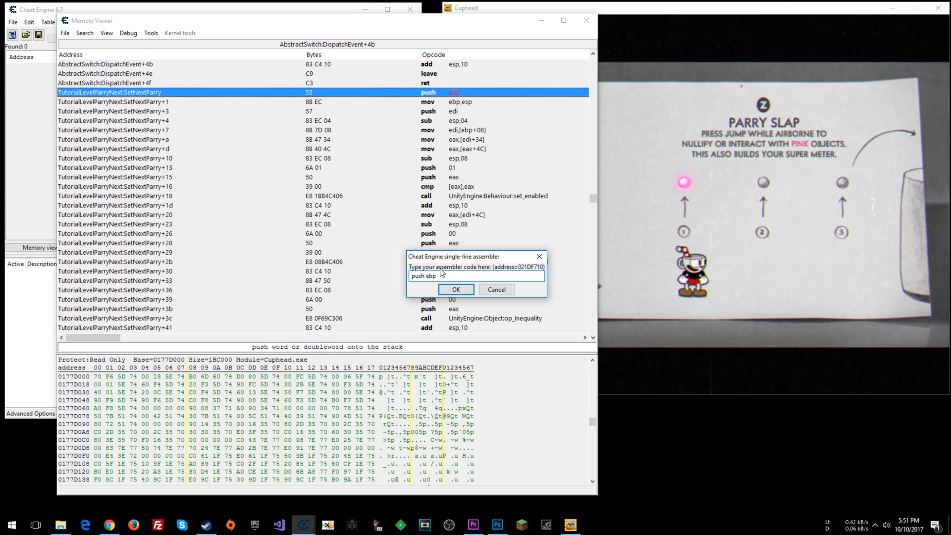
Overwrite SetNextParry's first instruction with db C3 so it returns immediately
{"action": "triple_click", "coordinate": [424, 276]}
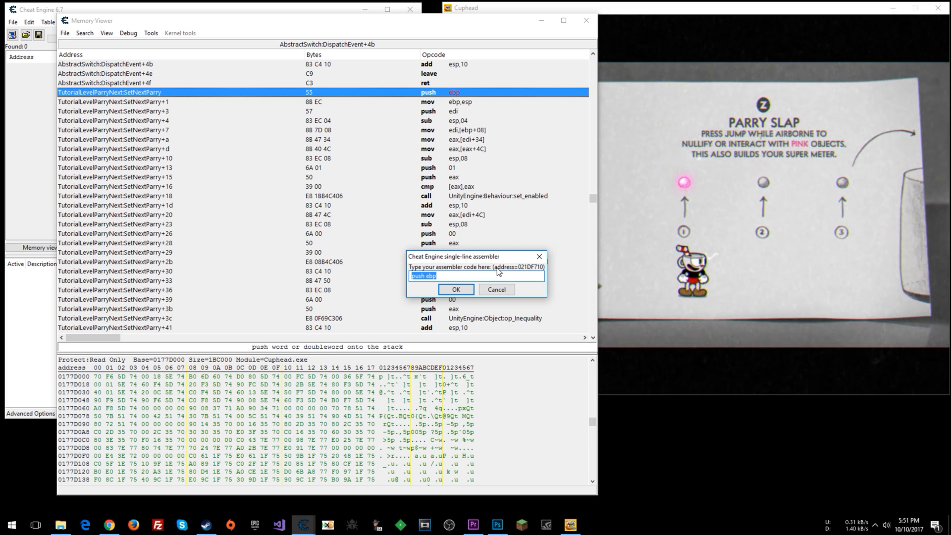
{"action": "type", "text": "db"}
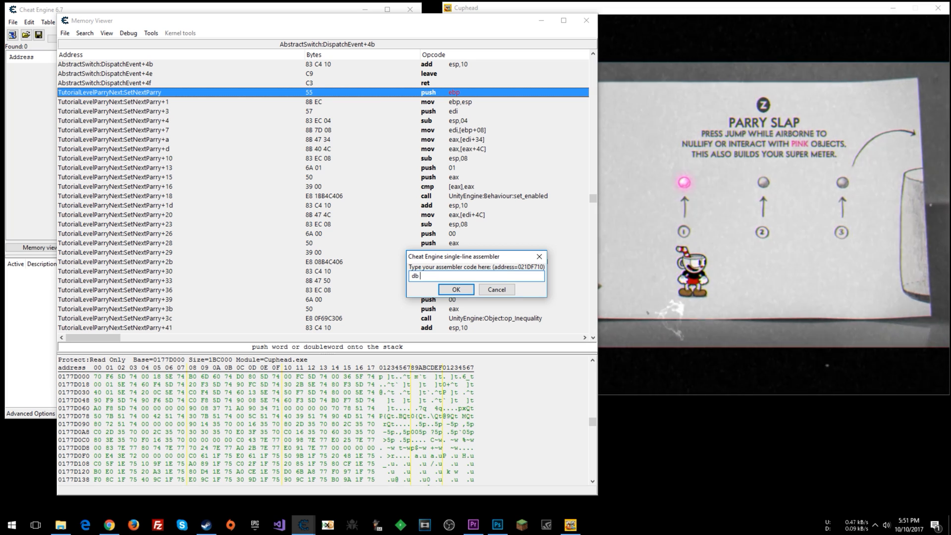
{"action": "type", "text": "C3"}
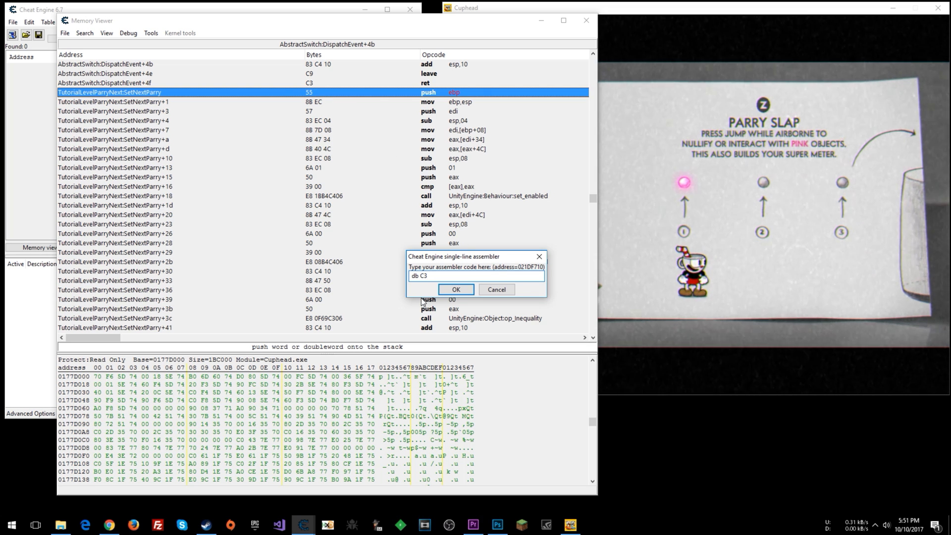
{"action": "left_click", "coordinate": [456, 289]}
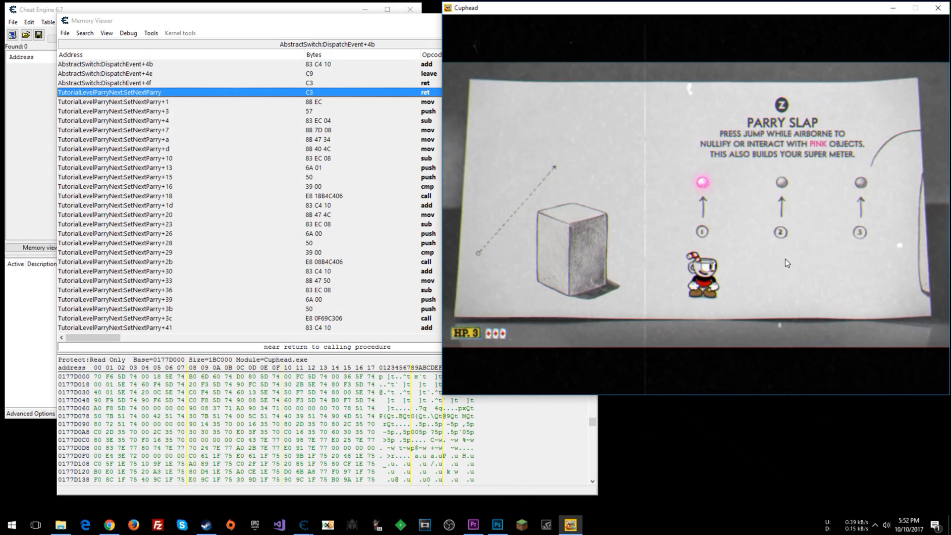
Reassemble push ebp as SetNextParry's first instruction
{"action": "double_click", "coordinate": [109, 93]}
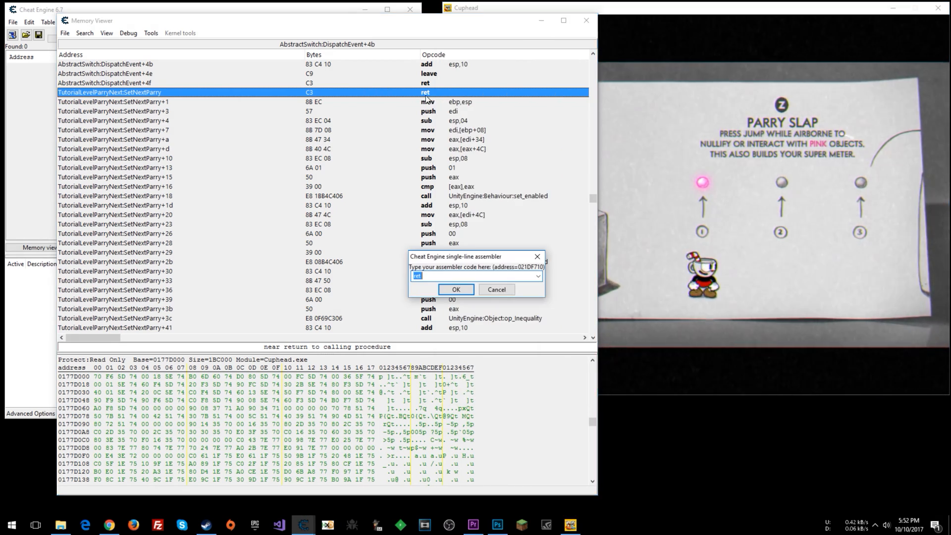
{"action": "type", "text": "push ebp"}
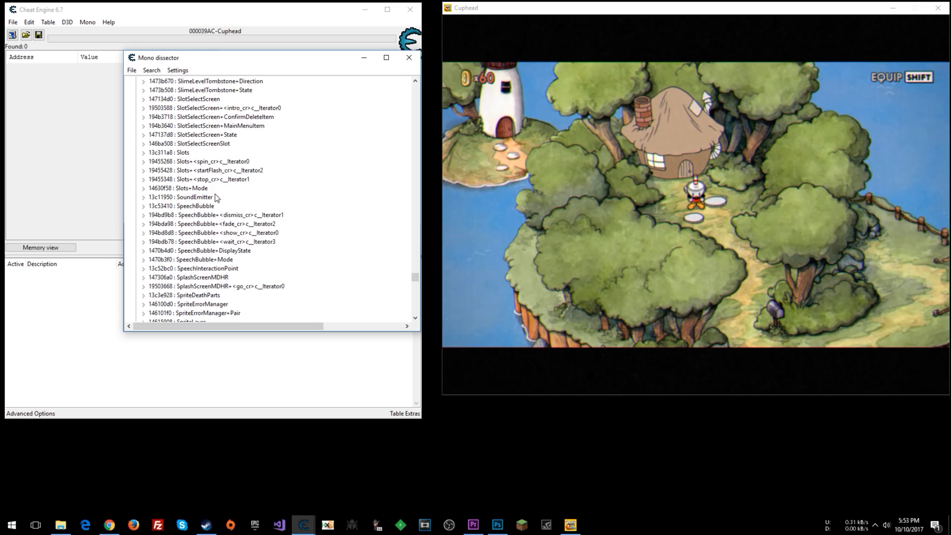
Scroll to the ShopScene classes, selecting ShopSceneBuyAnimation and then ShopScenePig
{"action": "scroll", "scroll_direction": "down", "scroll_amount": 3}
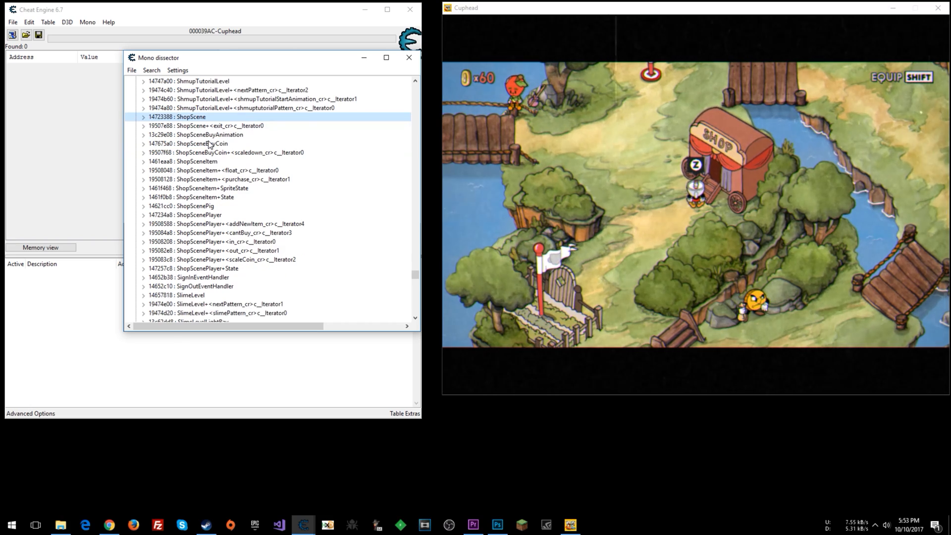
{"action": "left_click", "coordinate": [195, 135]}
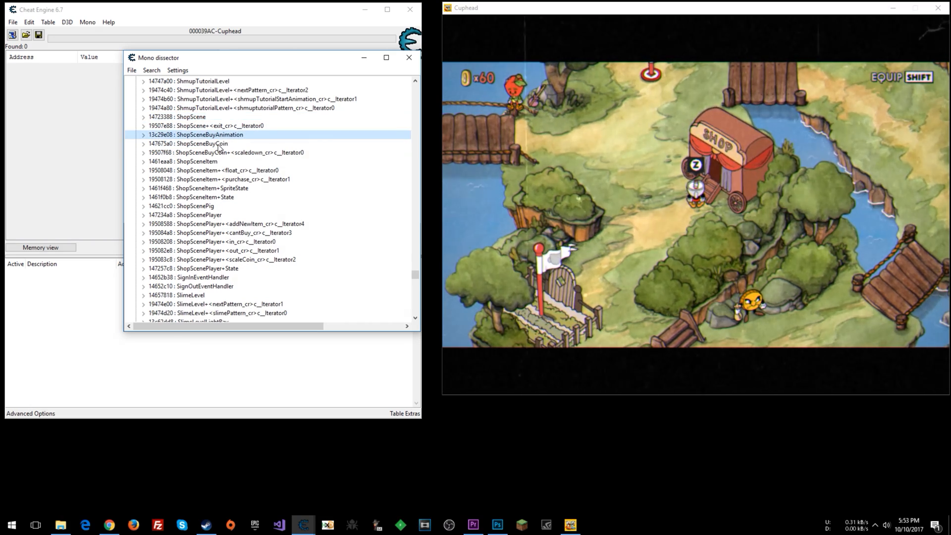
{"action": "left_click", "coordinate": [182, 205]}
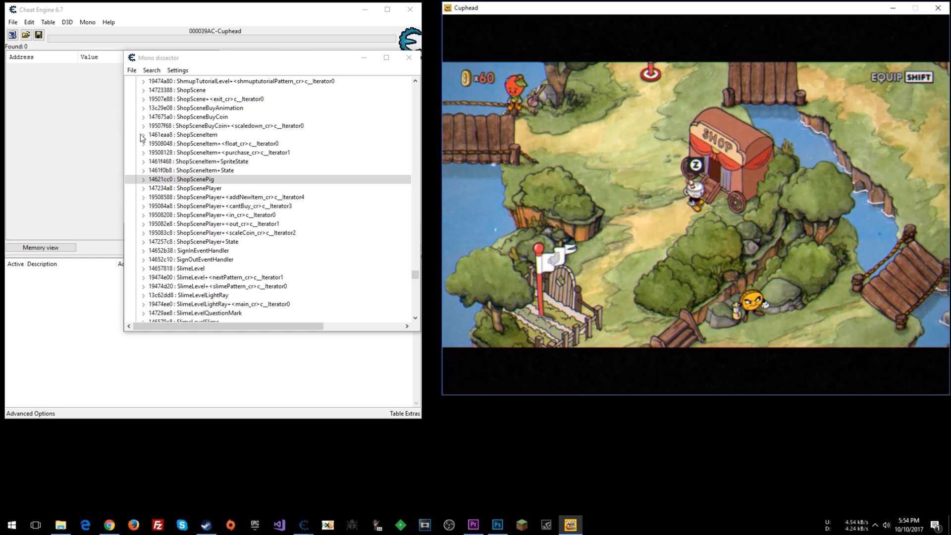
Select ShopScenePig and expand its class and methods nodes
{"action": "left_click", "coordinate": [182, 179]}
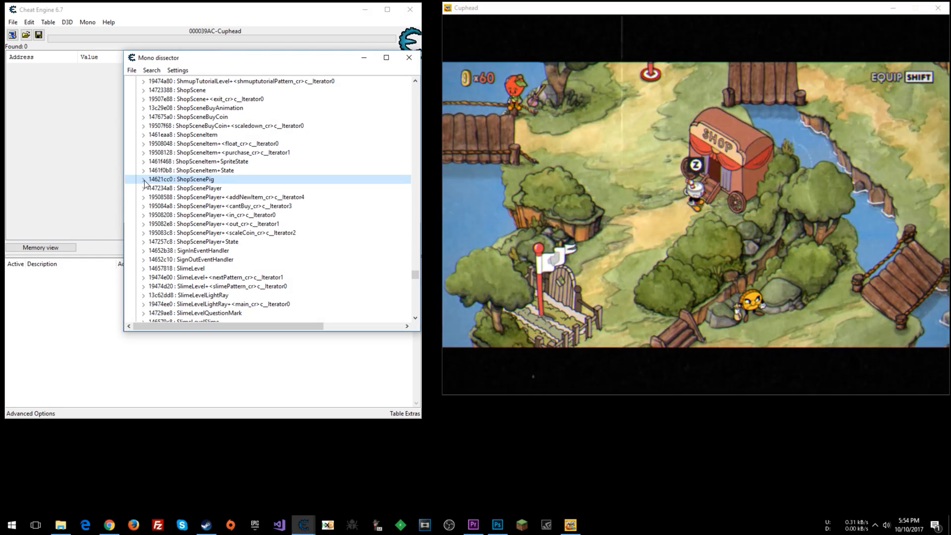
{"action": "left_click", "coordinate": [144, 178]}
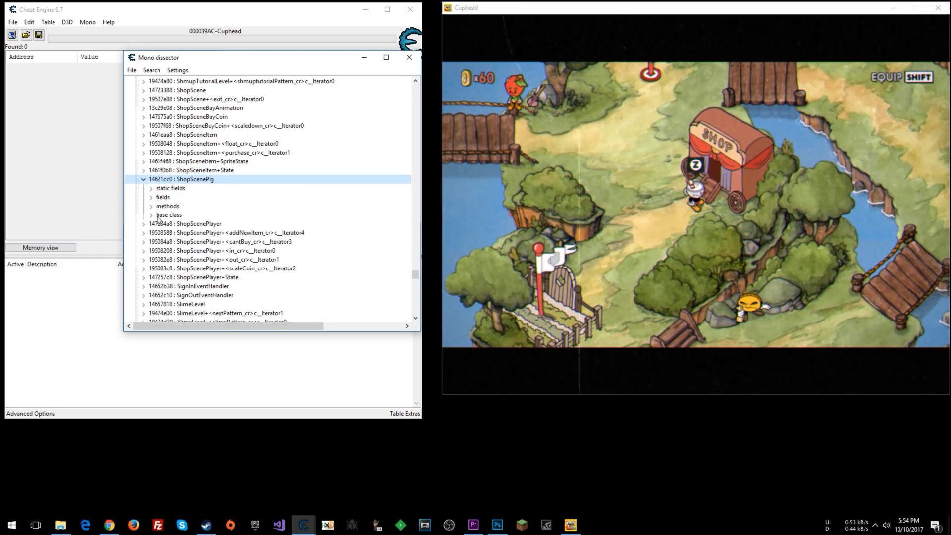
{"action": "left_click", "coordinate": [151, 206]}
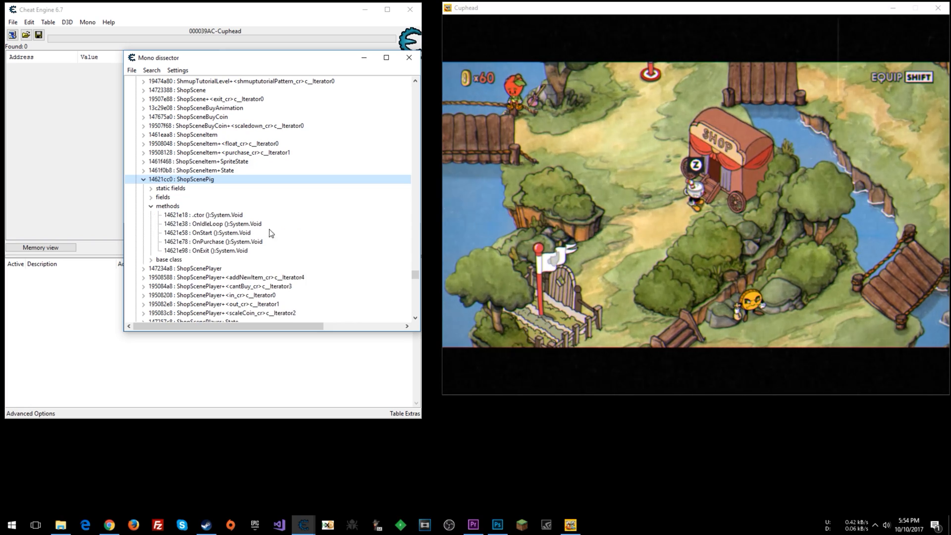
{"action": "scroll", "scroll_direction": "down", "scroll_amount": 3}
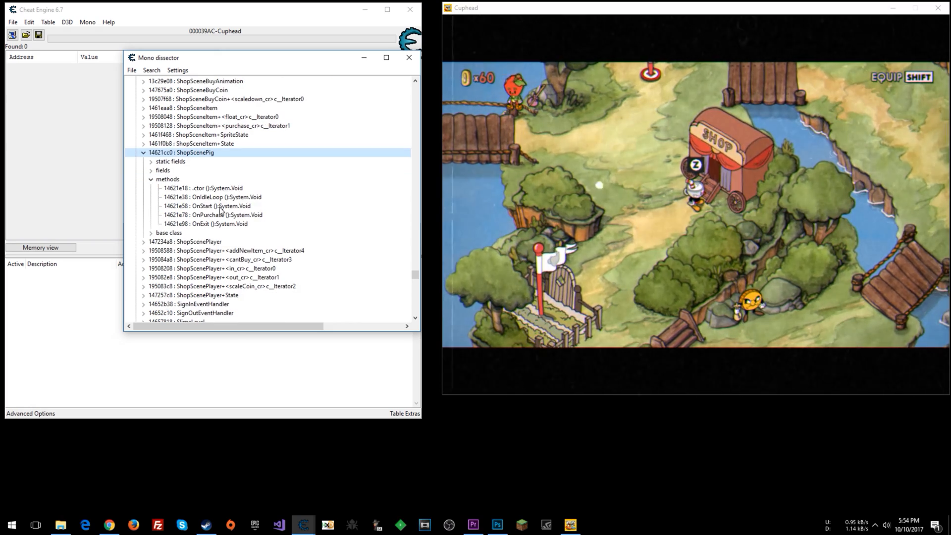
Point out the OnStart, OnPurchase, OnIdleLoop and OnExit methods in turn
{"action": "left_click", "coordinate": [208, 205]}
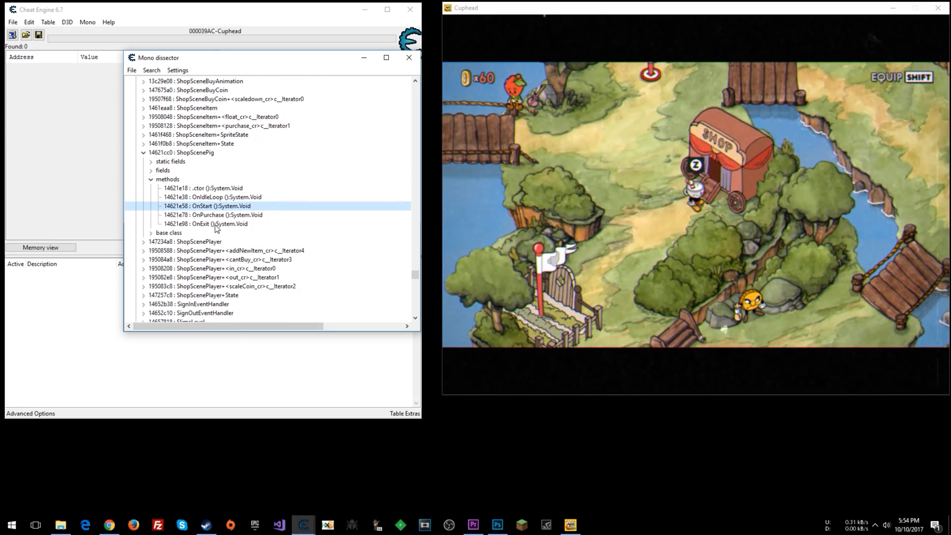
{"action": "left_click", "coordinate": [212, 214]}
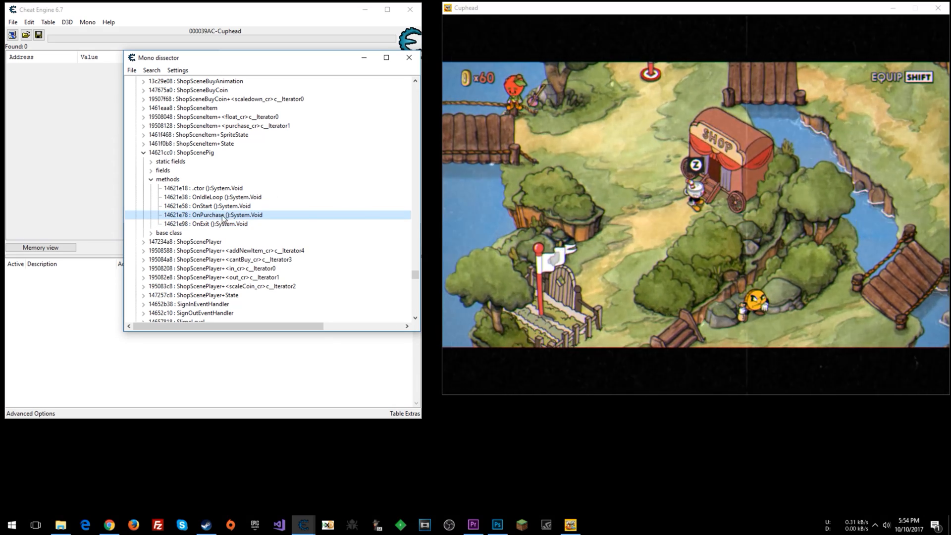
{"action": "left_click", "coordinate": [213, 197]}
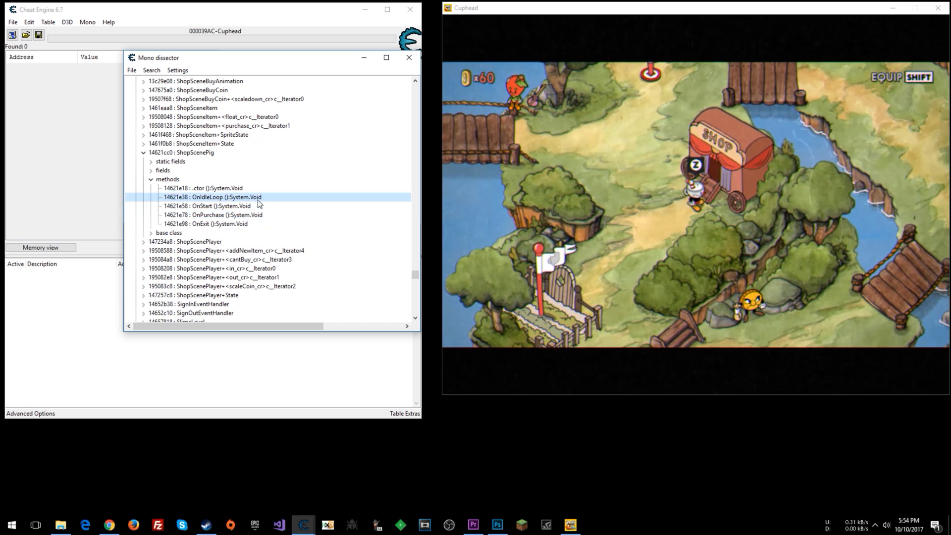
{"action": "mouse_move", "coordinate": [297, 203]}
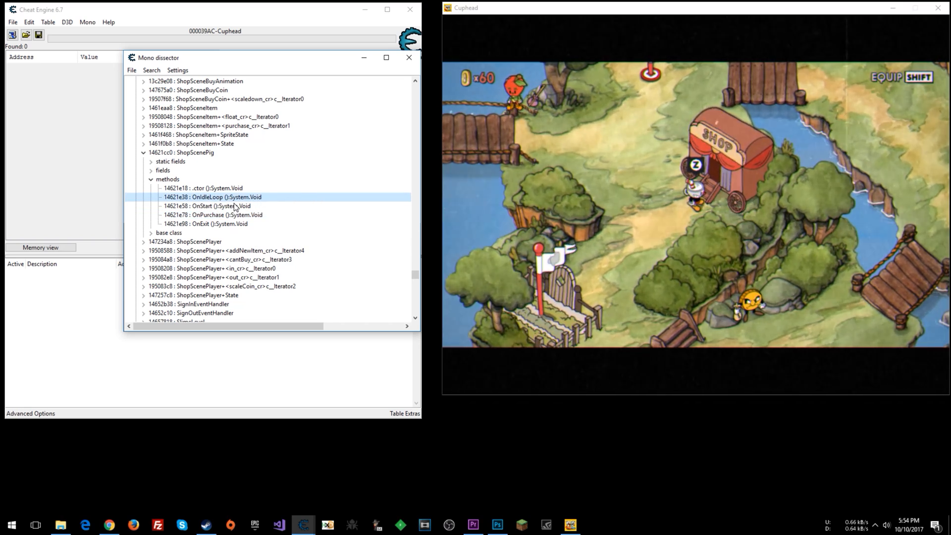
{"action": "left_click", "coordinate": [206, 206]}
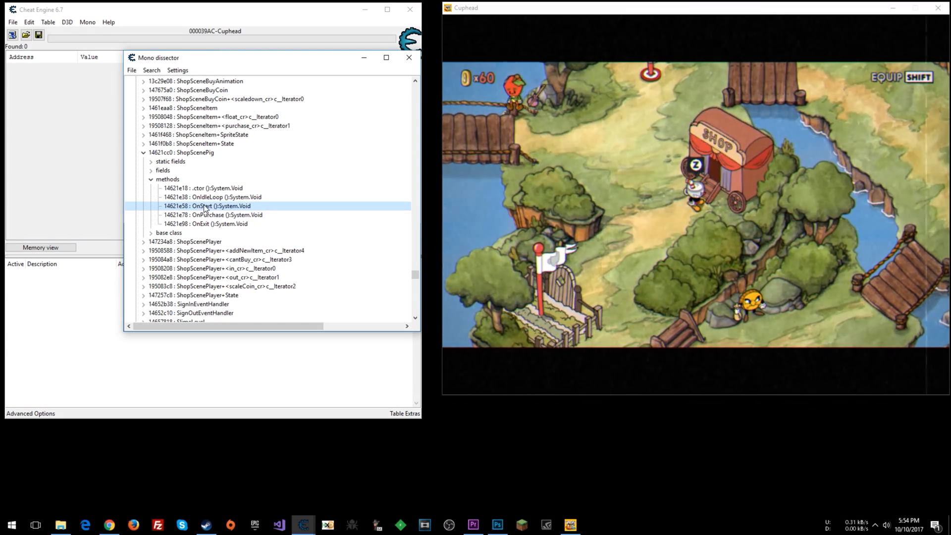
{"action": "left_click", "coordinate": [206, 224]}
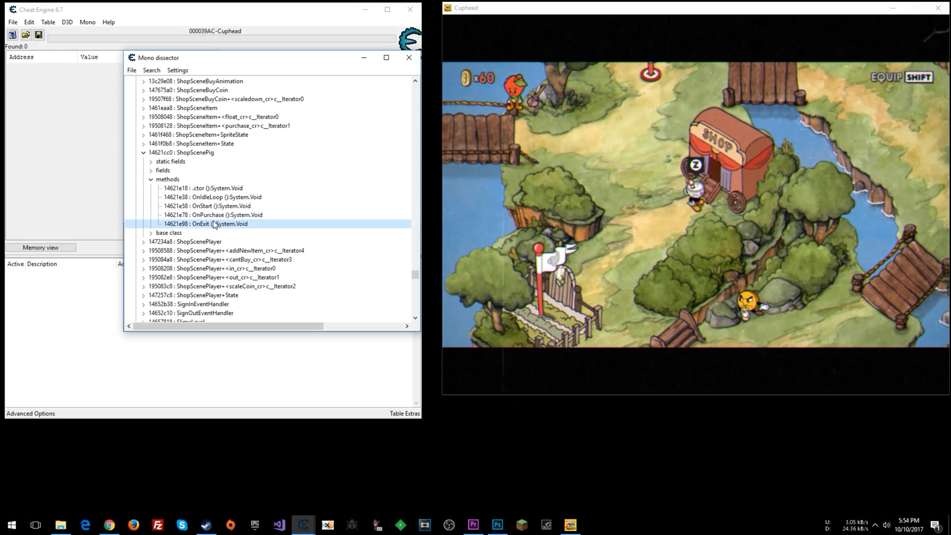
{"action": "left_click", "coordinate": [212, 215]}
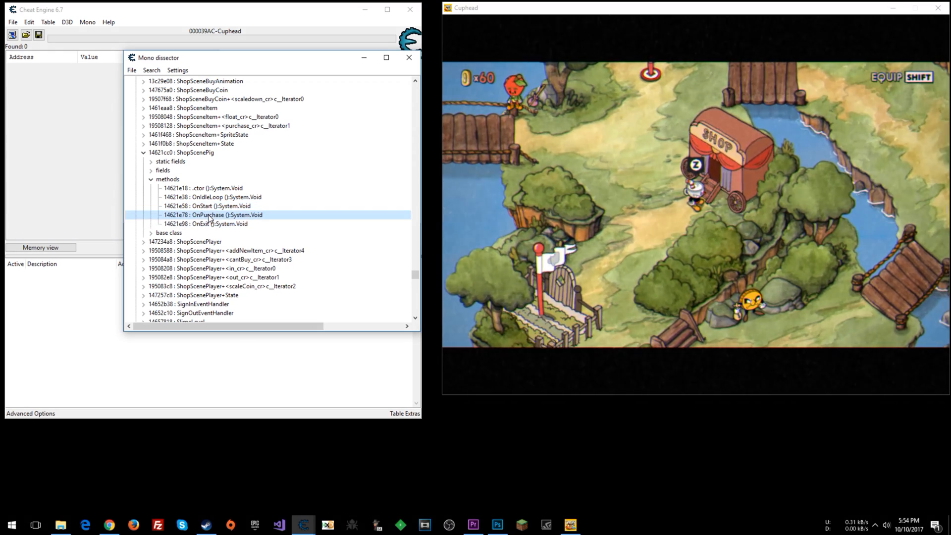
{"action": "left_click", "coordinate": [213, 197]}
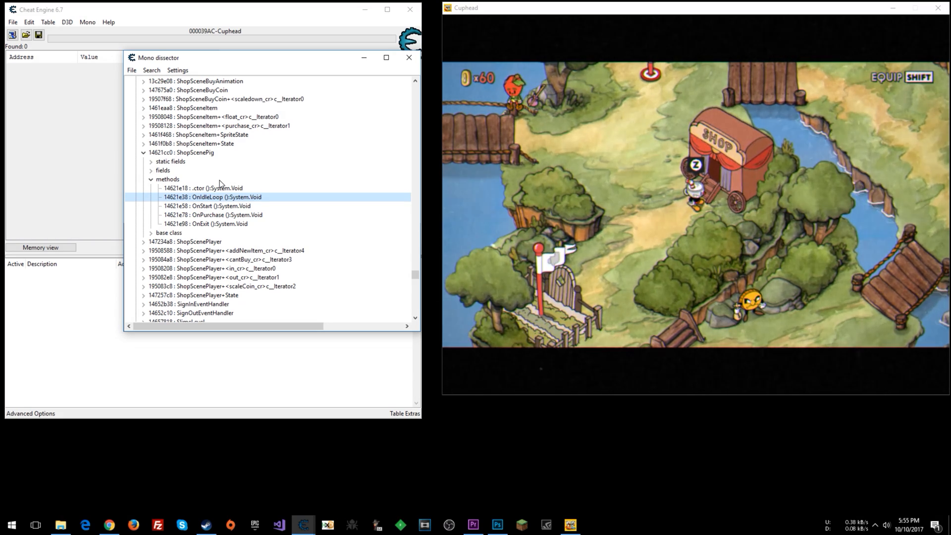
{"action": "mouse_move", "coordinate": [159, 175]}
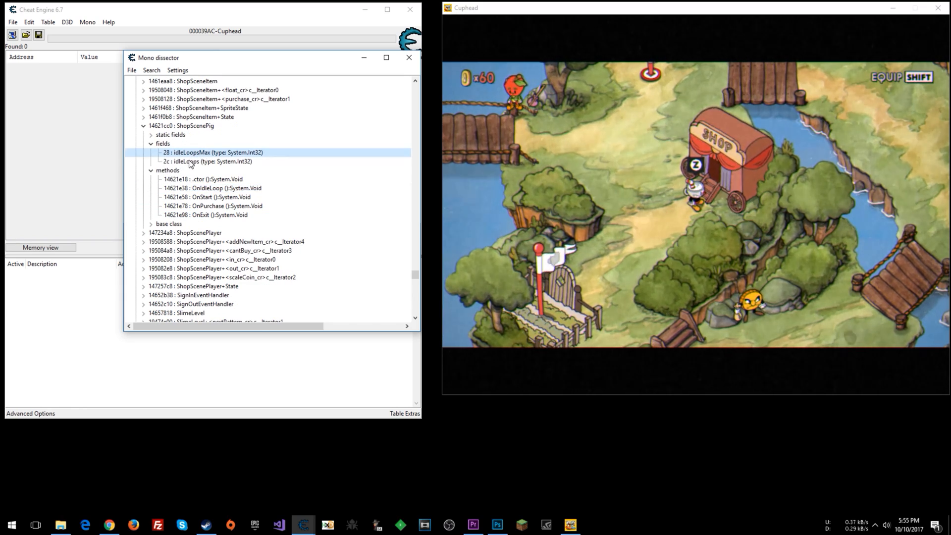
Point out ShopScenePig's constructor, OnExit, idleLoops, idleLoopsMax and OnIdleLoop entries in the dissector
{"action": "left_click", "coordinate": [206, 162]}
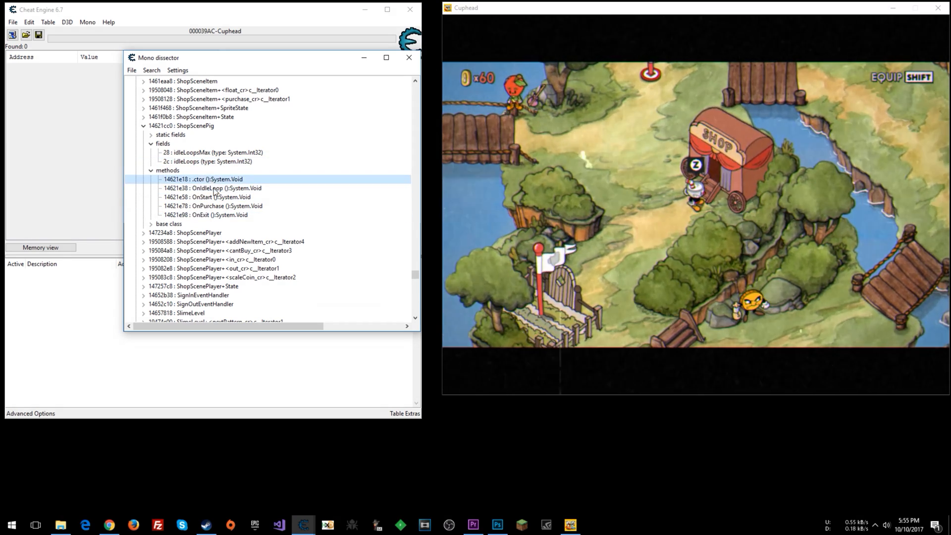
{"action": "left_click", "coordinate": [206, 215]}
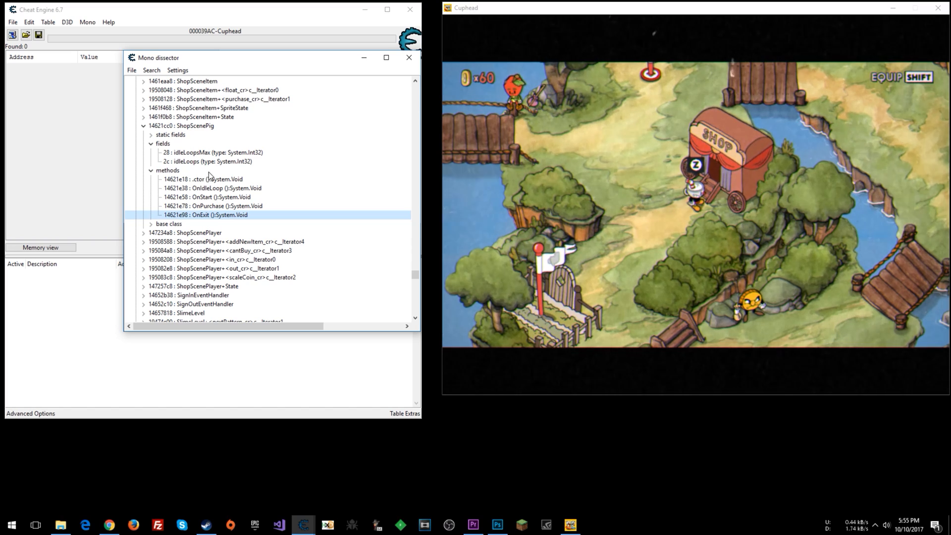
{"action": "left_click", "coordinate": [206, 161]}
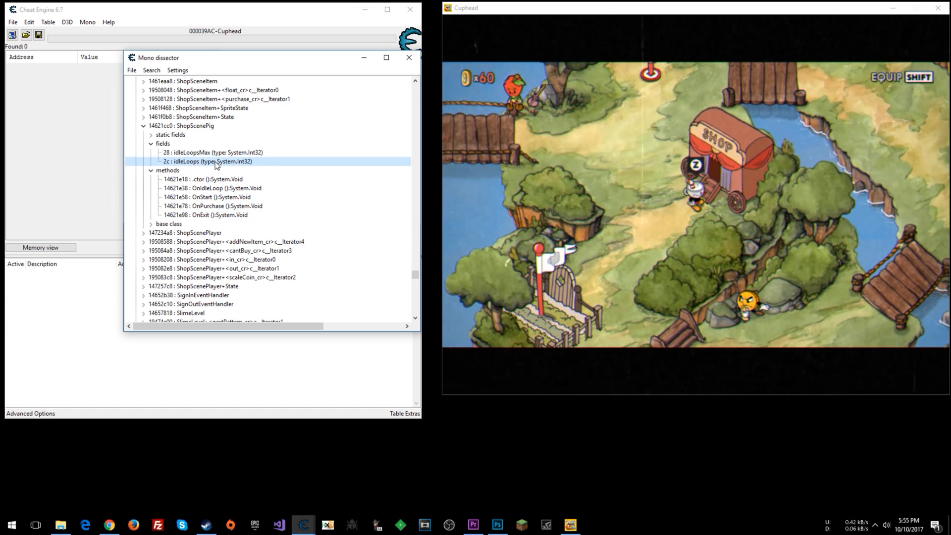
{"action": "left_click", "coordinate": [212, 152]}
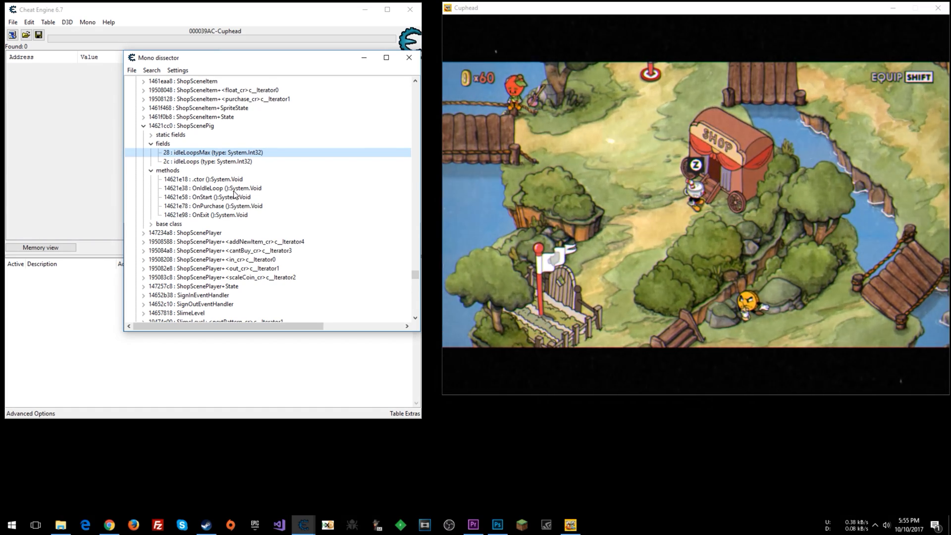
{"action": "left_click", "coordinate": [212, 188]}
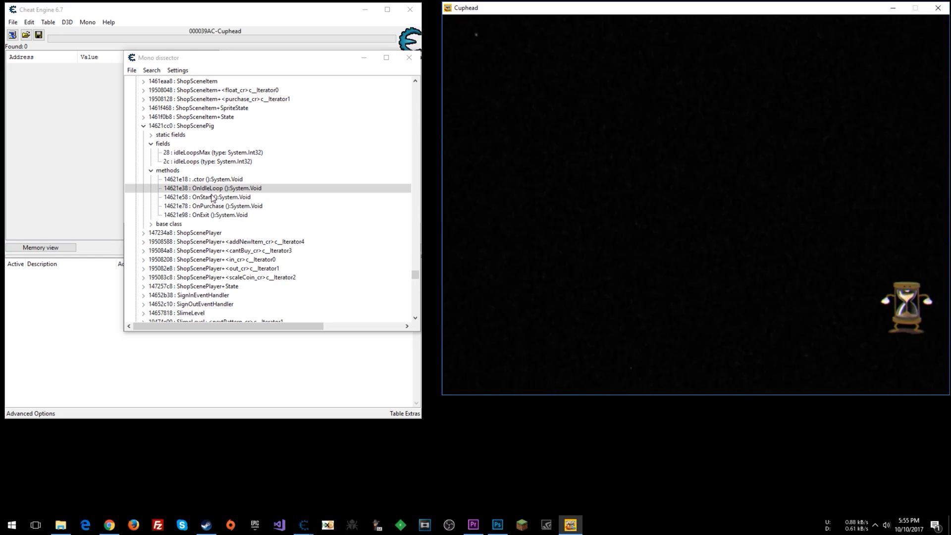
Patch OnStart's first instruction to 'ret', test it, then revert to push ebp
{"action": "right_click", "coordinate": [209, 197]}
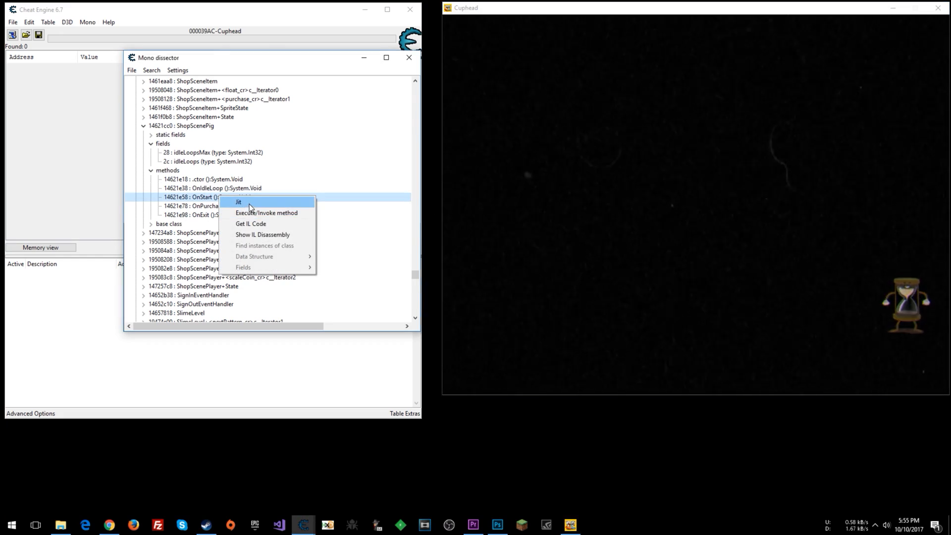
{"action": "left_click", "coordinate": [238, 203]}
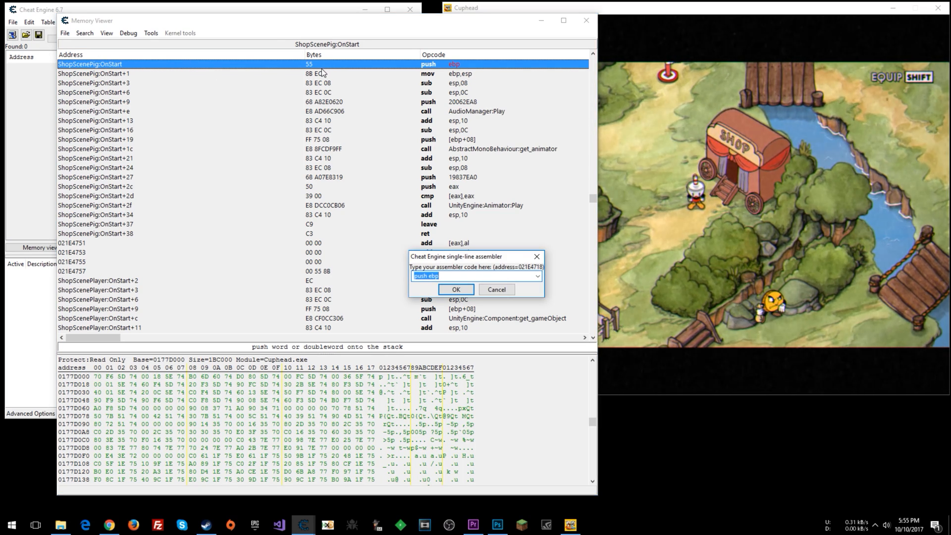
{"action": "type", "text": "ret"}
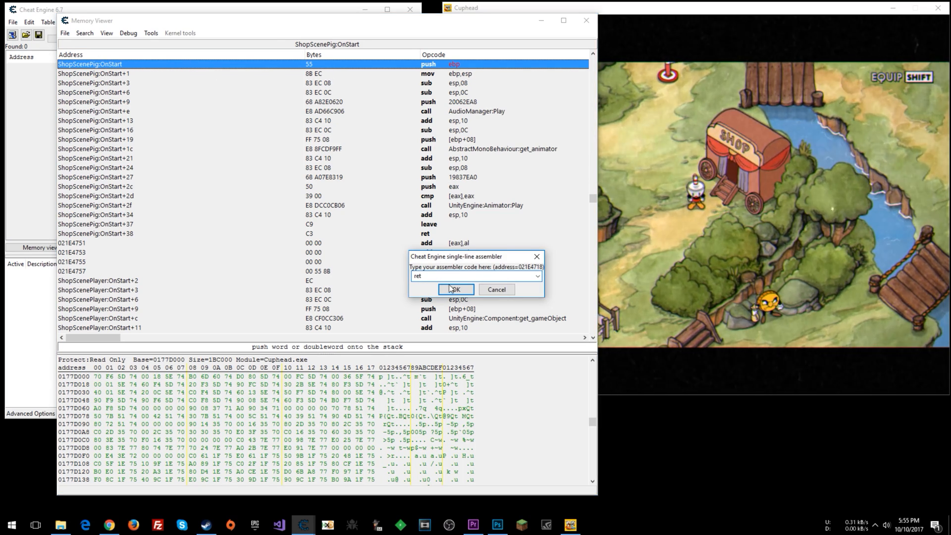
{"action": "left_click", "coordinate": [454, 289]}
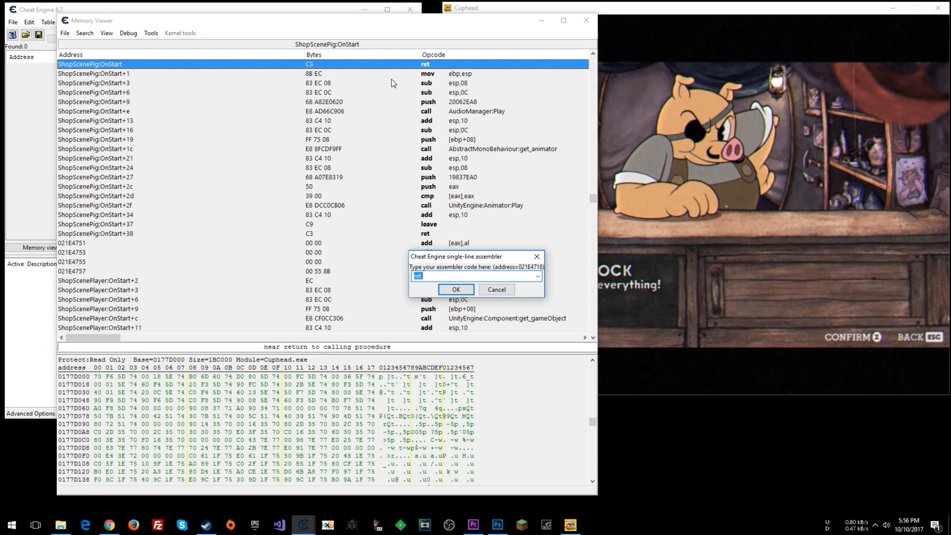
{"action": "left_click", "coordinate": [456, 290]}
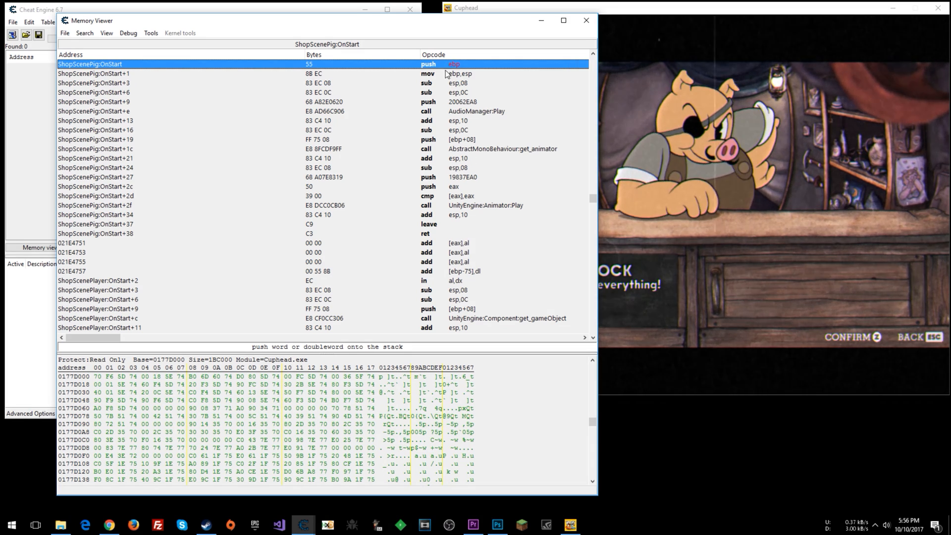
{"action": "mouse_move", "coordinate": [468, 96]}
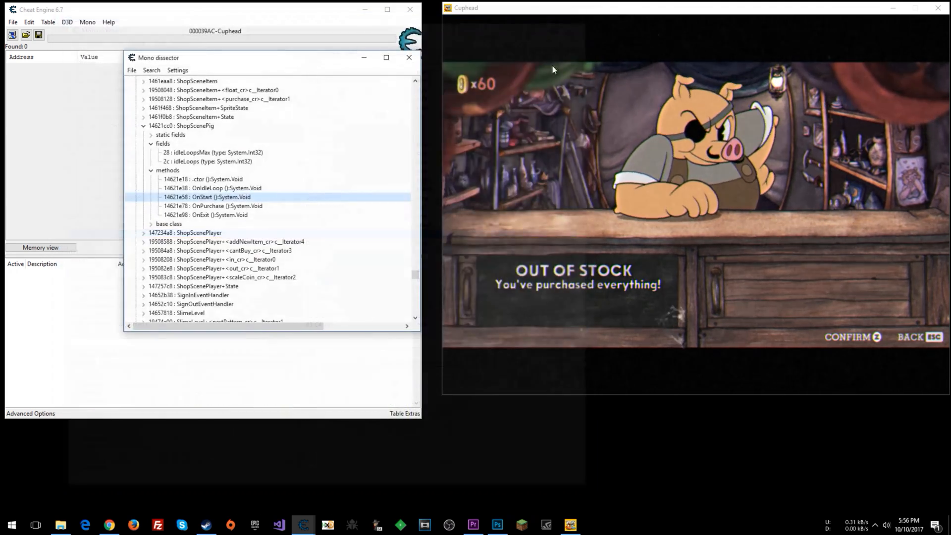
JIT OnIdleLoop to view its disassembly, then select the idleLoops field
{"action": "left_click", "coordinate": [213, 188]}
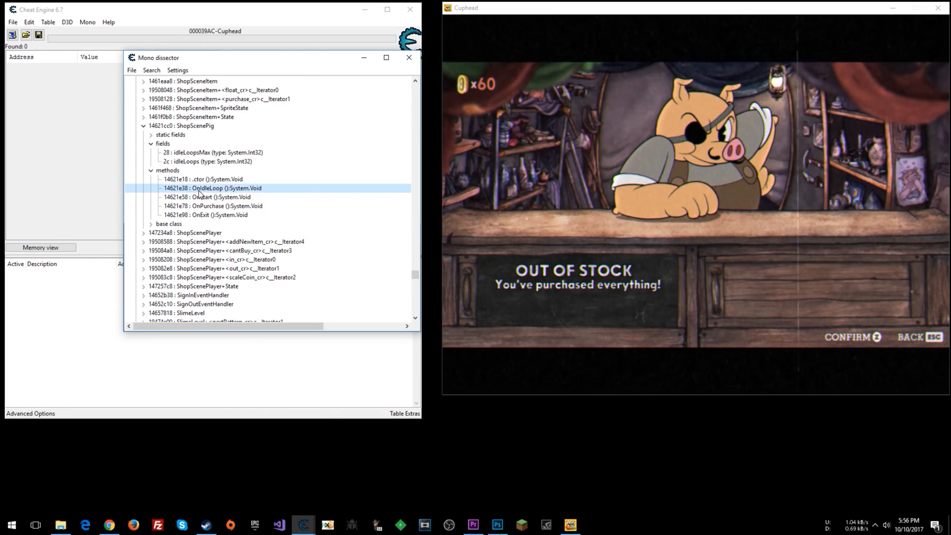
{"action": "right_click", "coordinate": [212, 189]}
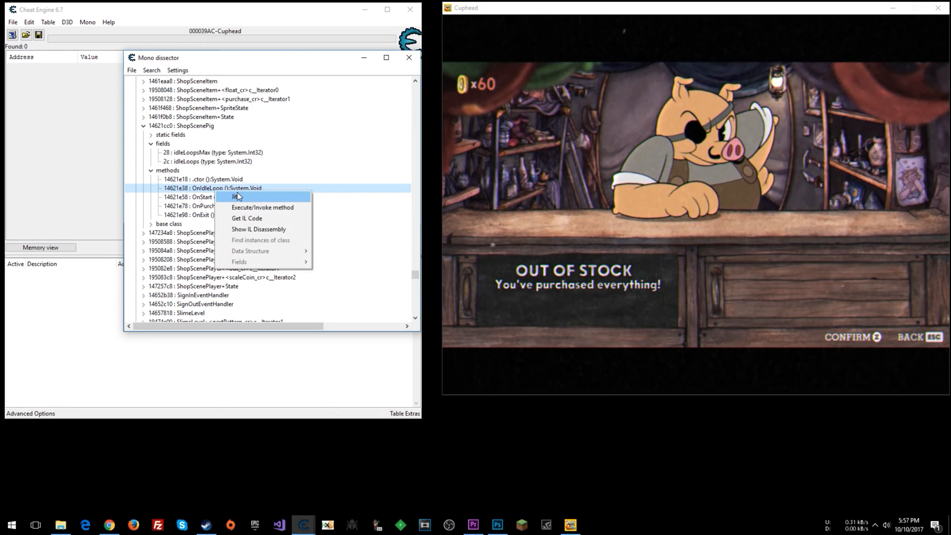
{"action": "left_click", "coordinate": [235, 197]}
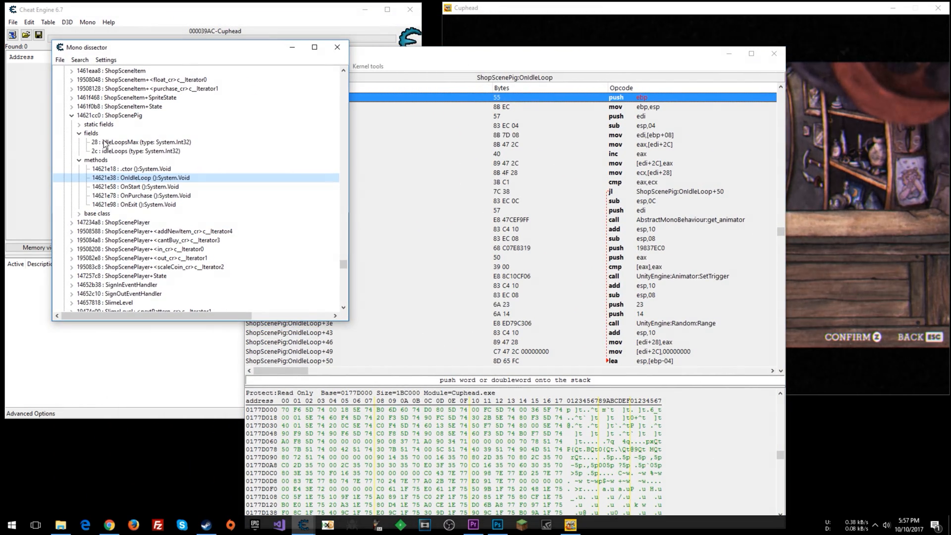
{"action": "left_click", "coordinate": [140, 151]}
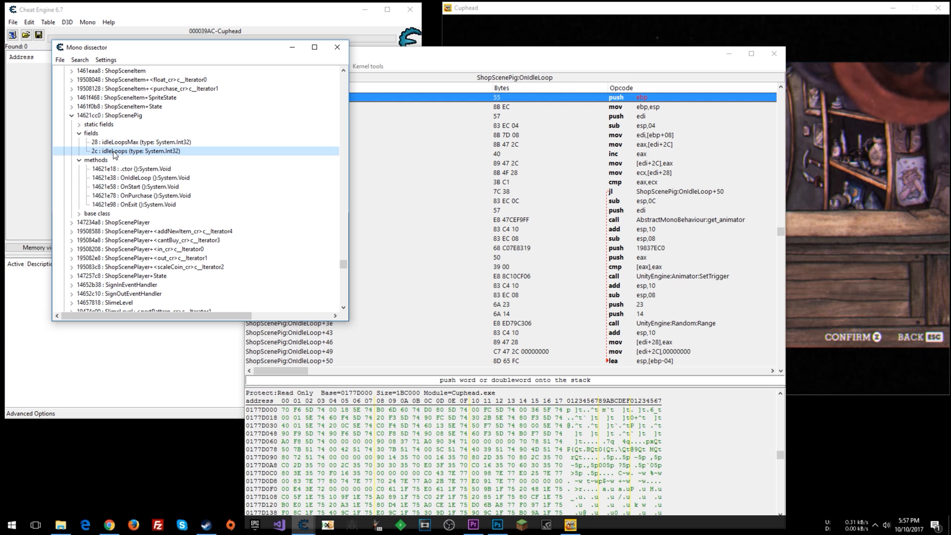
{"action": "left_click", "coordinate": [140, 143]}
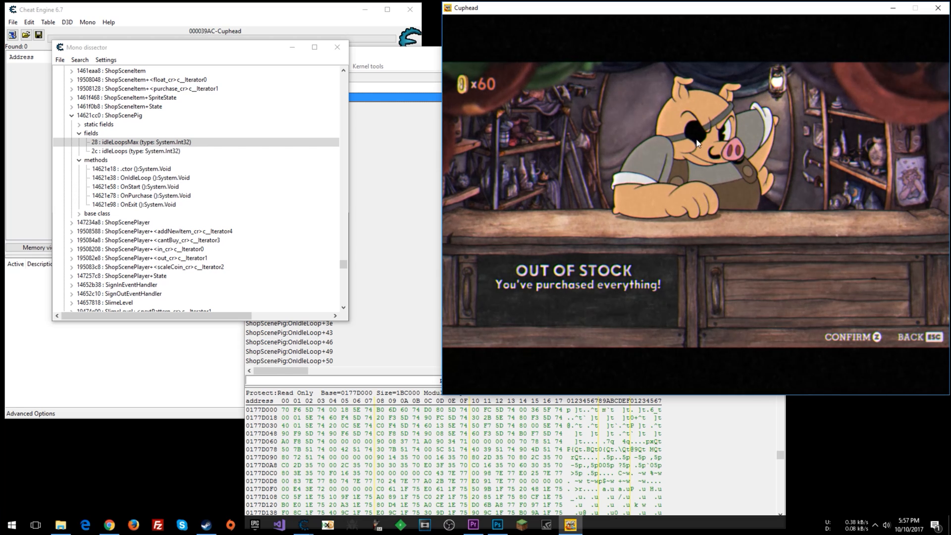
{"action": "left_click", "coordinate": [143, 151]}
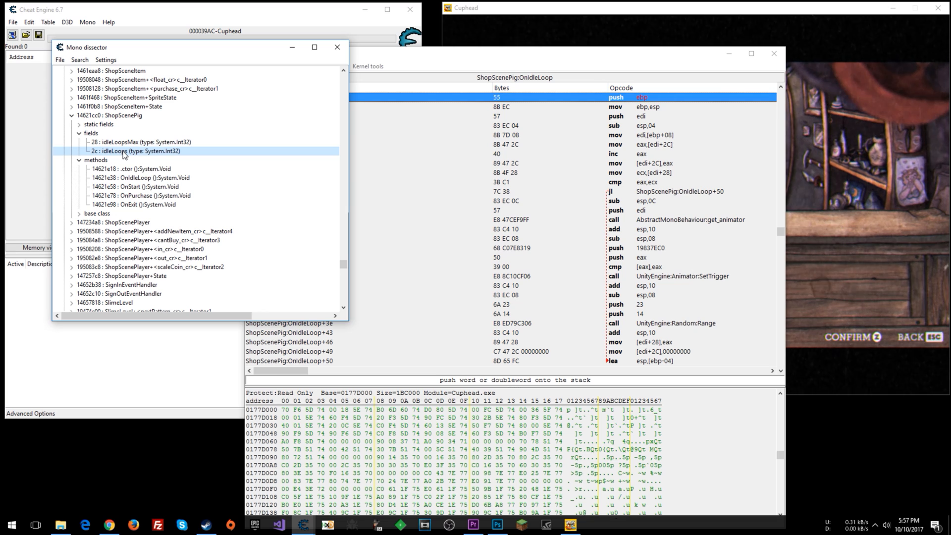
{"action": "left_click", "coordinate": [140, 142]}
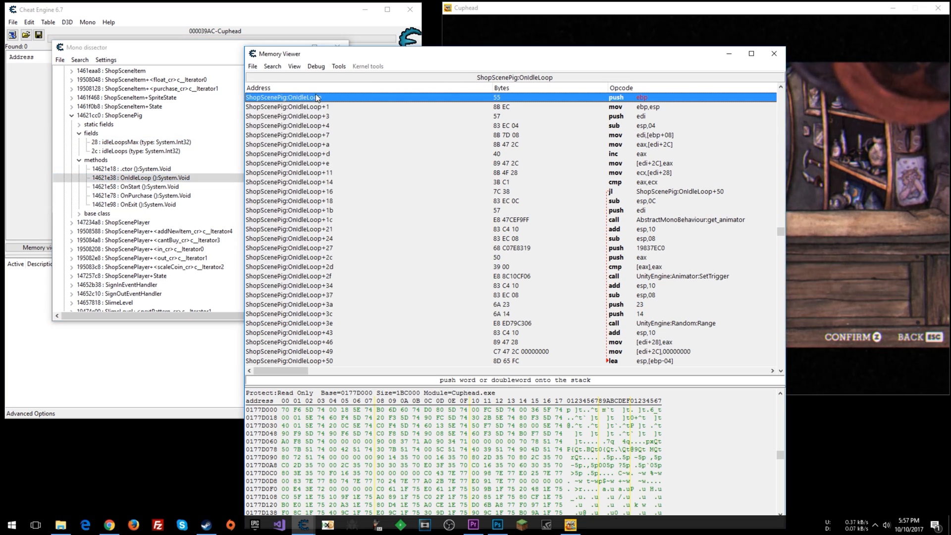
{"action": "mouse_move", "coordinate": [643, 99]}
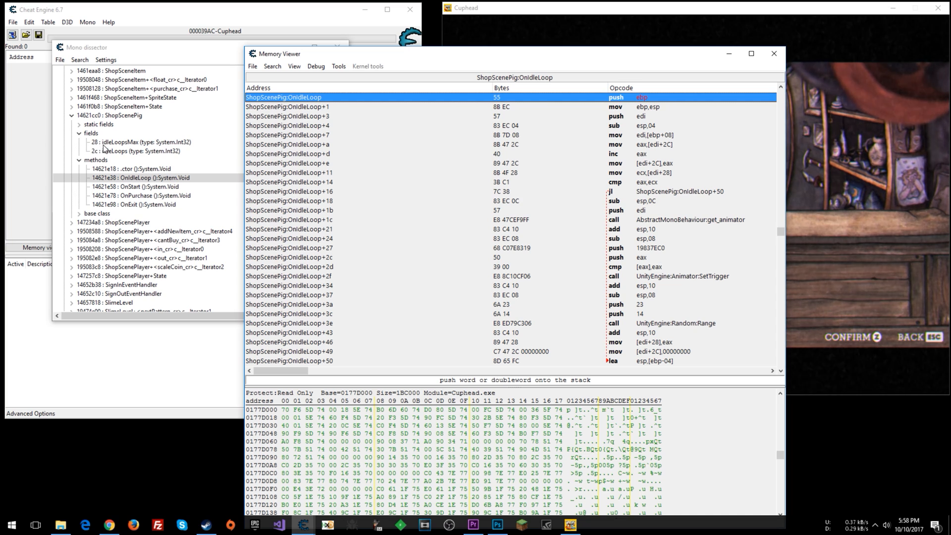
{"action": "mouse_move", "coordinate": [666, 283]}
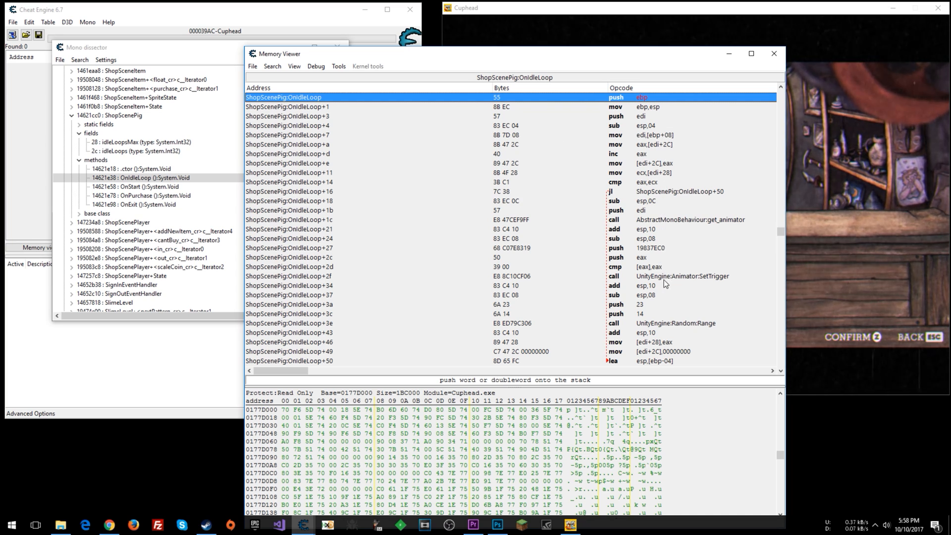
{"action": "mouse_move", "coordinate": [672, 159]}
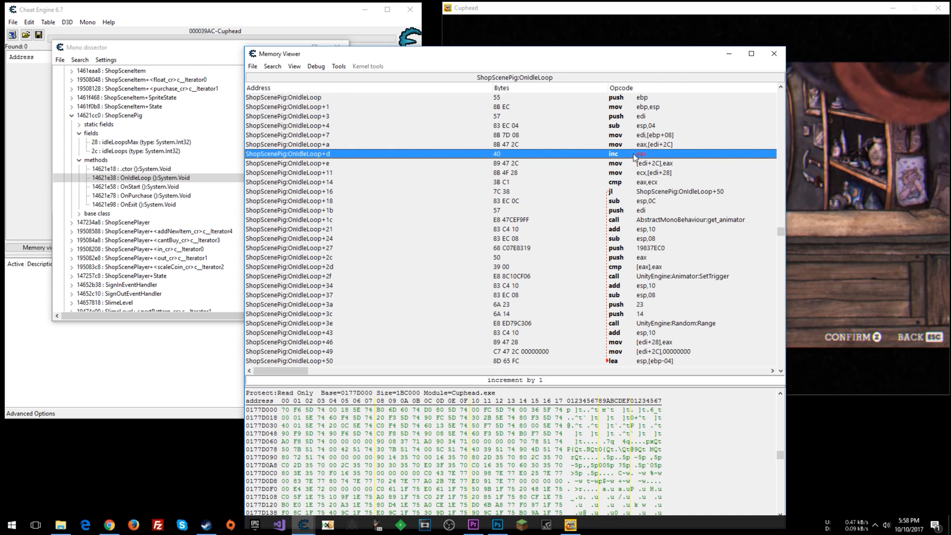
{"action": "mouse_move", "coordinate": [663, 163]}
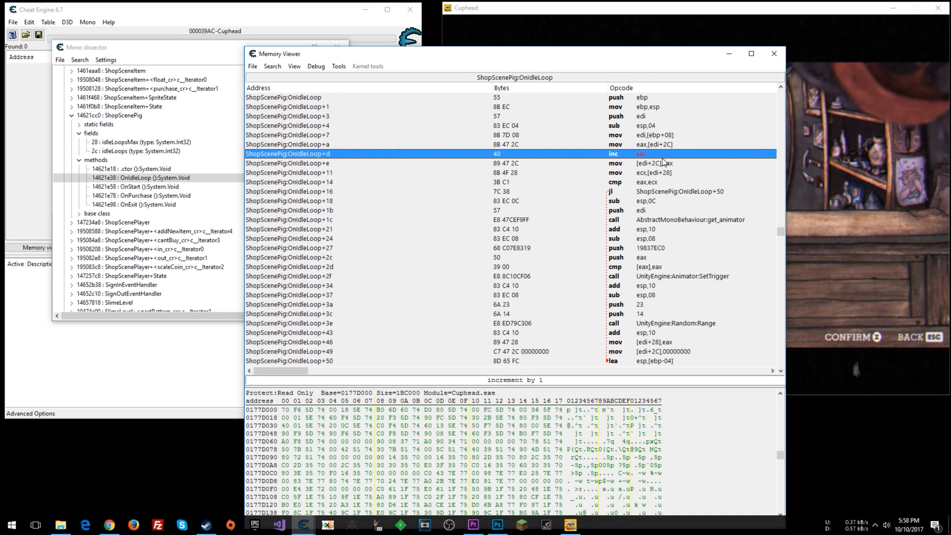
{"action": "mouse_move", "coordinate": [676, 149]}
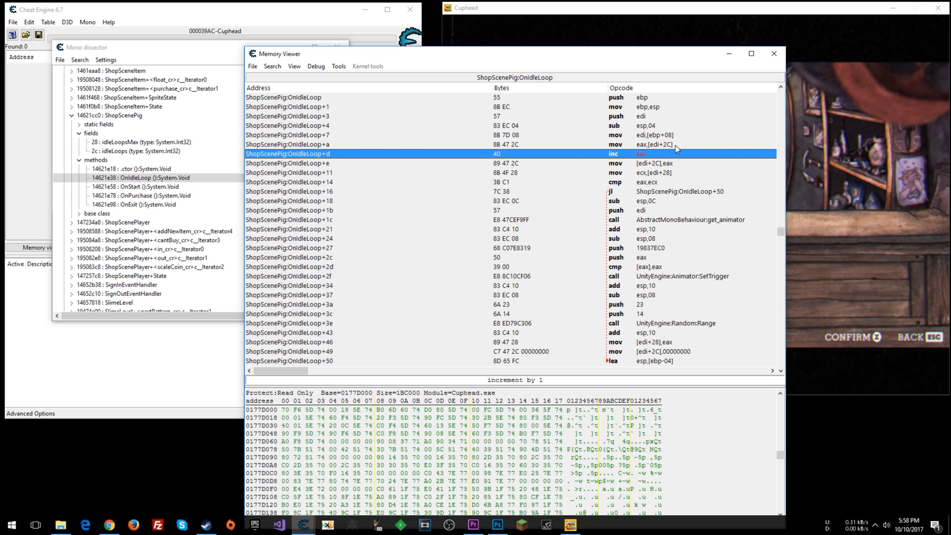
{"action": "mouse_move", "coordinate": [591, 146]}
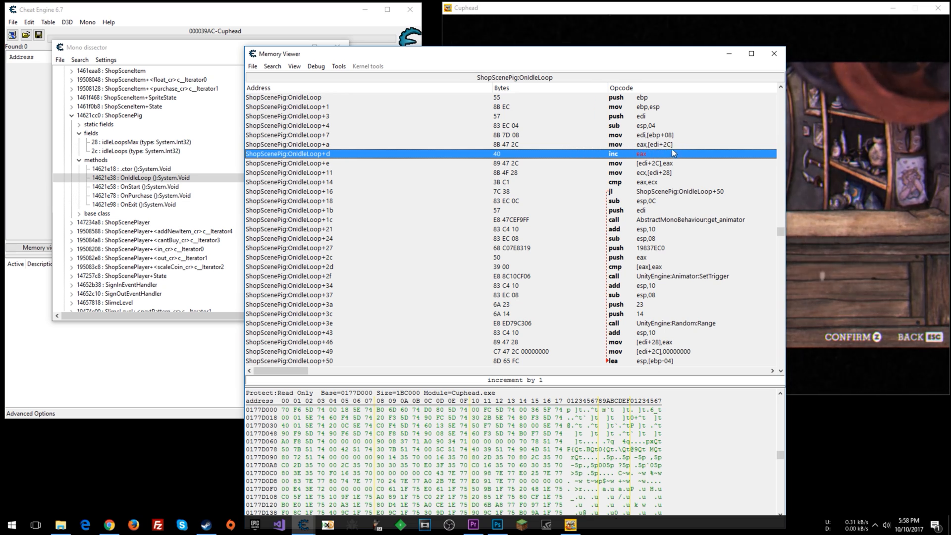
{"action": "mouse_move", "coordinate": [661, 149]}
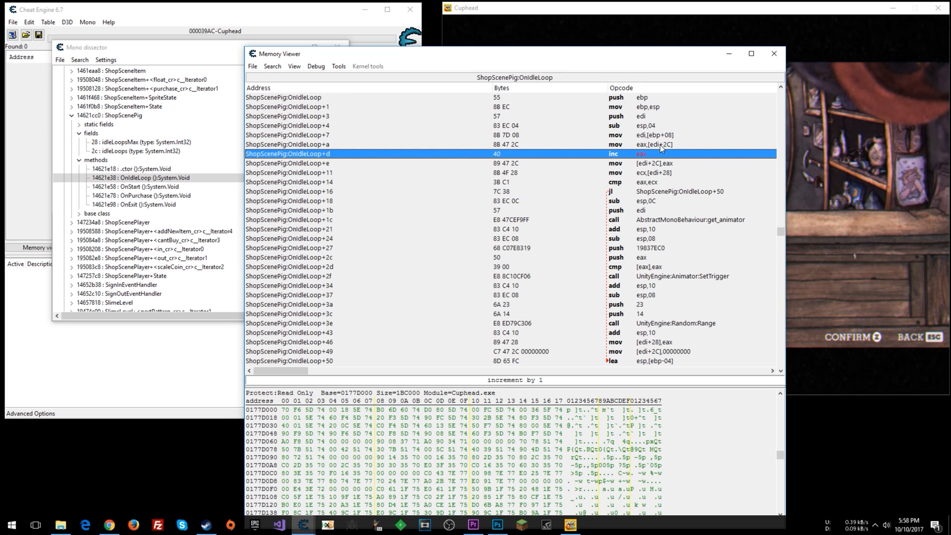
{"action": "mouse_move", "coordinate": [671, 148]}
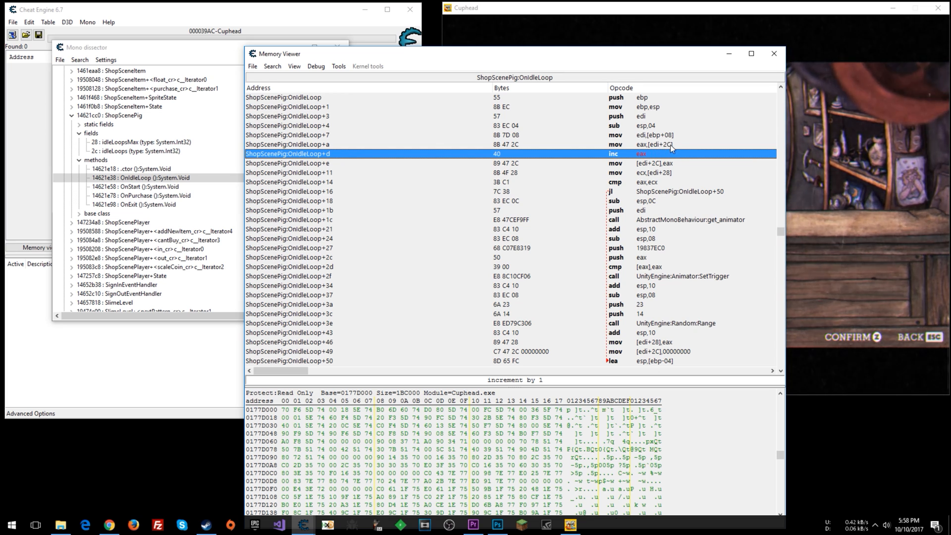
{"action": "mouse_move", "coordinate": [151, 158]}
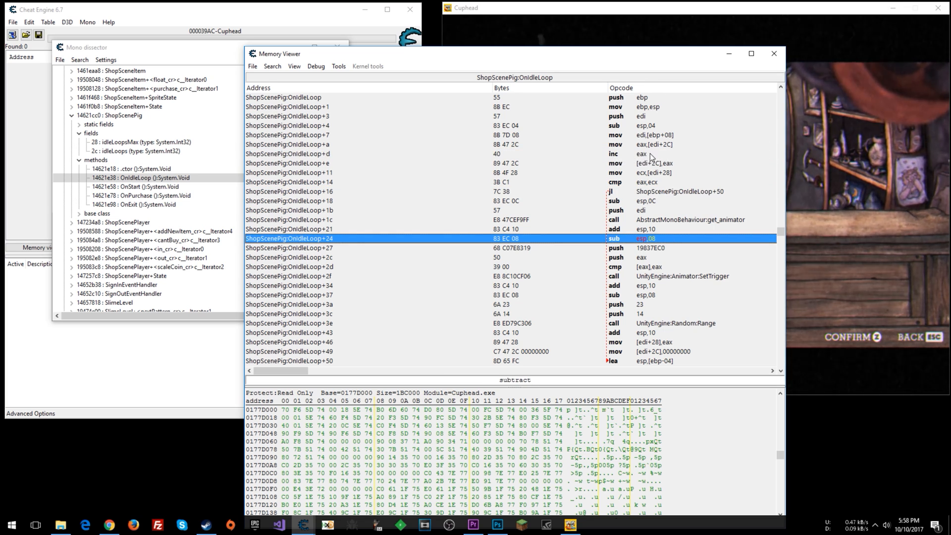
{"action": "mouse_move", "coordinate": [675, 169]}
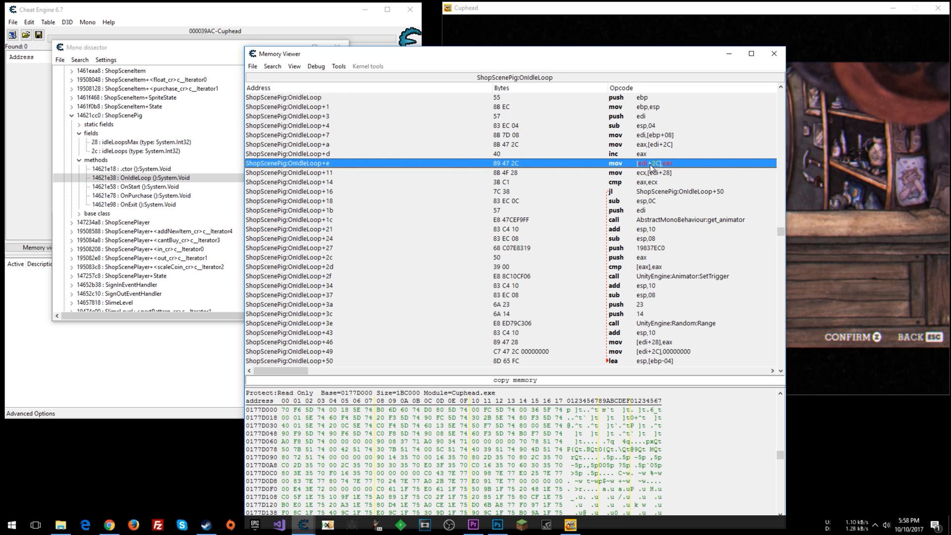
{"action": "mouse_move", "coordinate": [674, 150]}
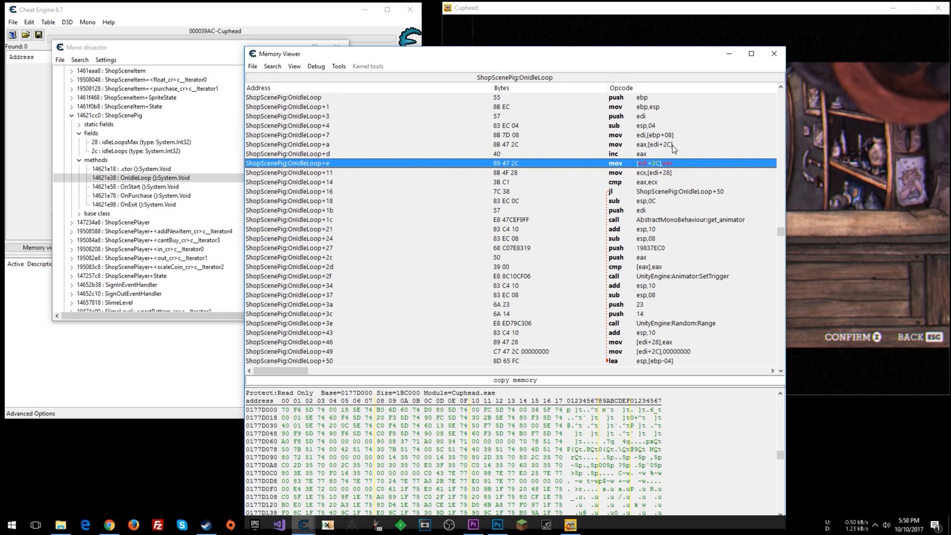
{"action": "mouse_move", "coordinate": [656, 167]}
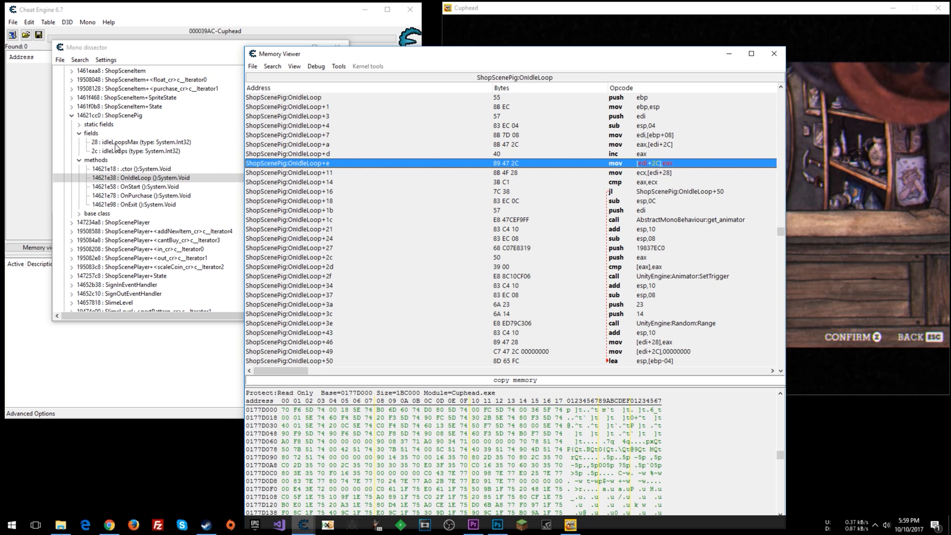
{"action": "mouse_move", "coordinate": [672, 183]}
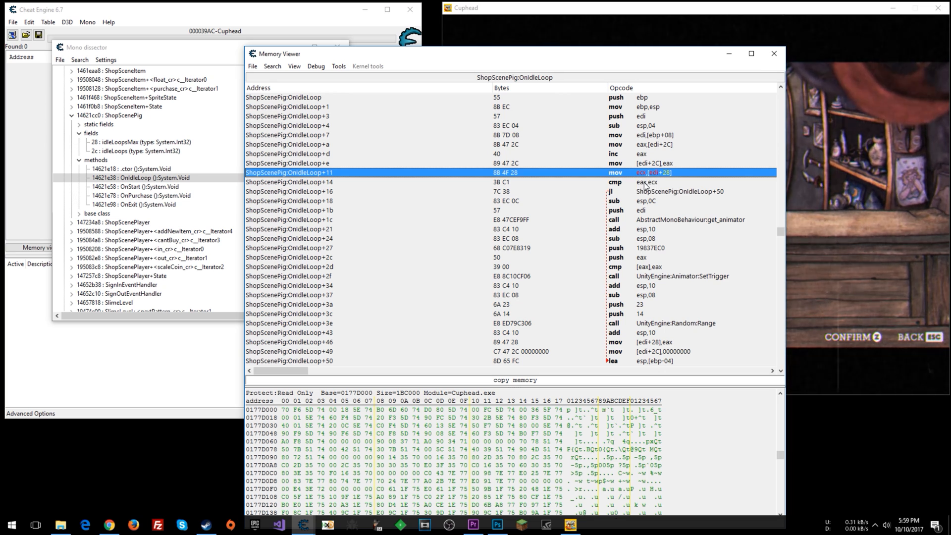
{"action": "mouse_move", "coordinate": [642, 188]}
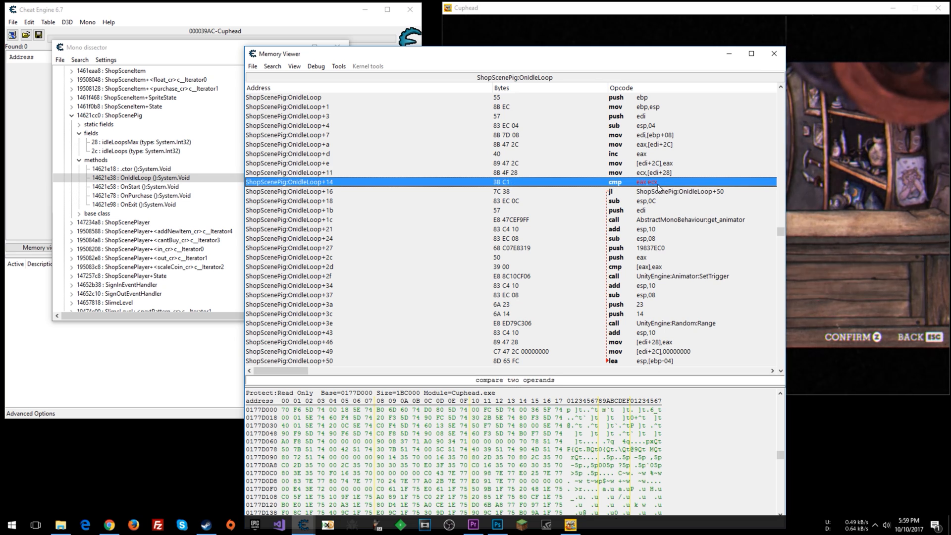
{"action": "mouse_move", "coordinate": [628, 196]}
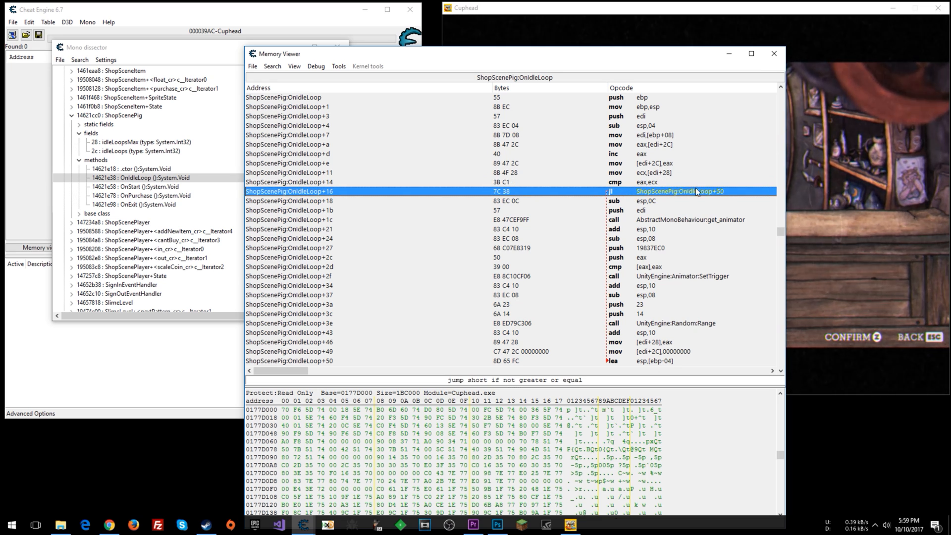
{"action": "mouse_move", "coordinate": [607, 364]}
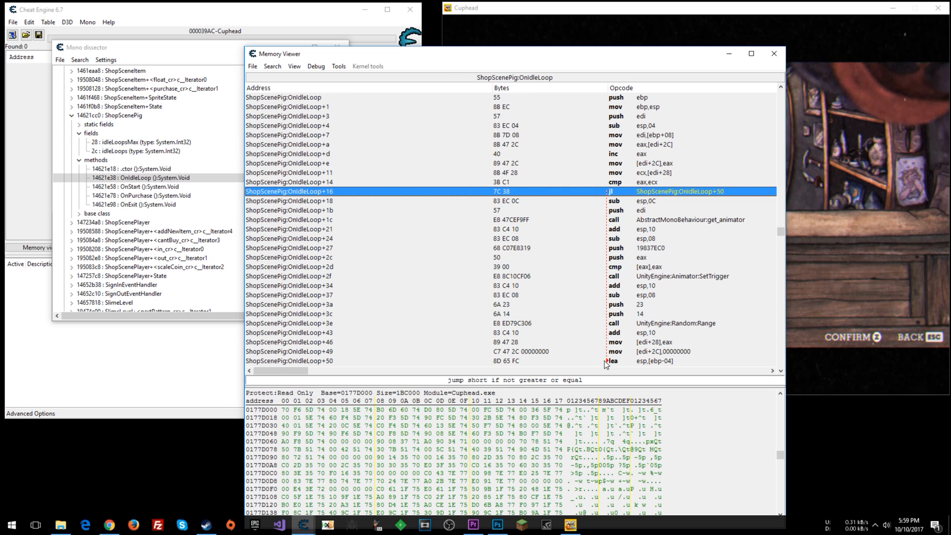
{"action": "mouse_move", "coordinate": [678, 247]}
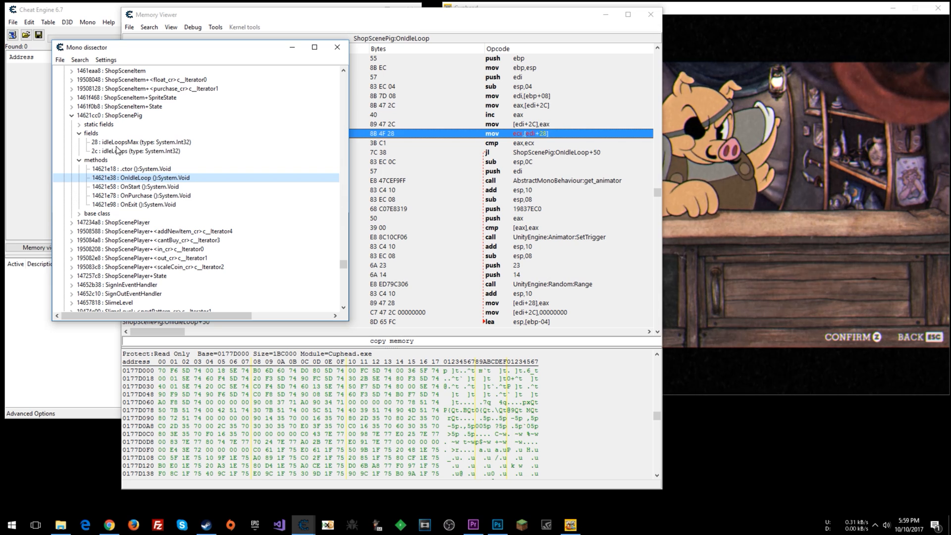
{"action": "mouse_move", "coordinate": [539, 138]}
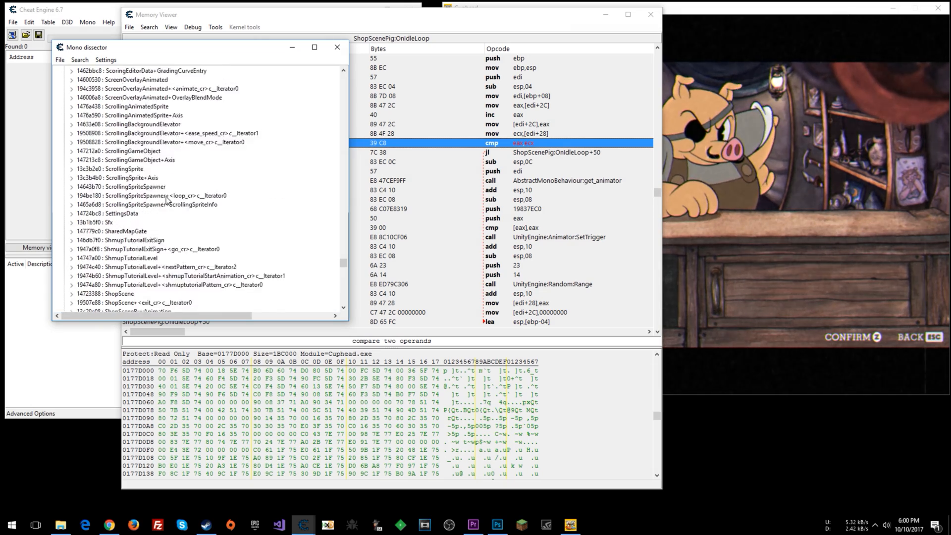
Scroll down three notches in Cheat Engine
{"action": "scroll", "scroll_direction": "down", "scroll_amount": 3}
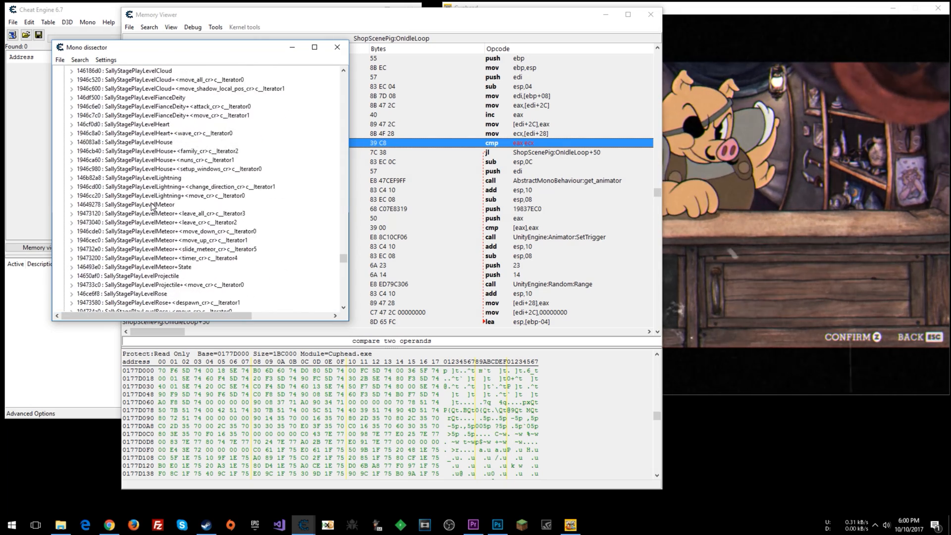